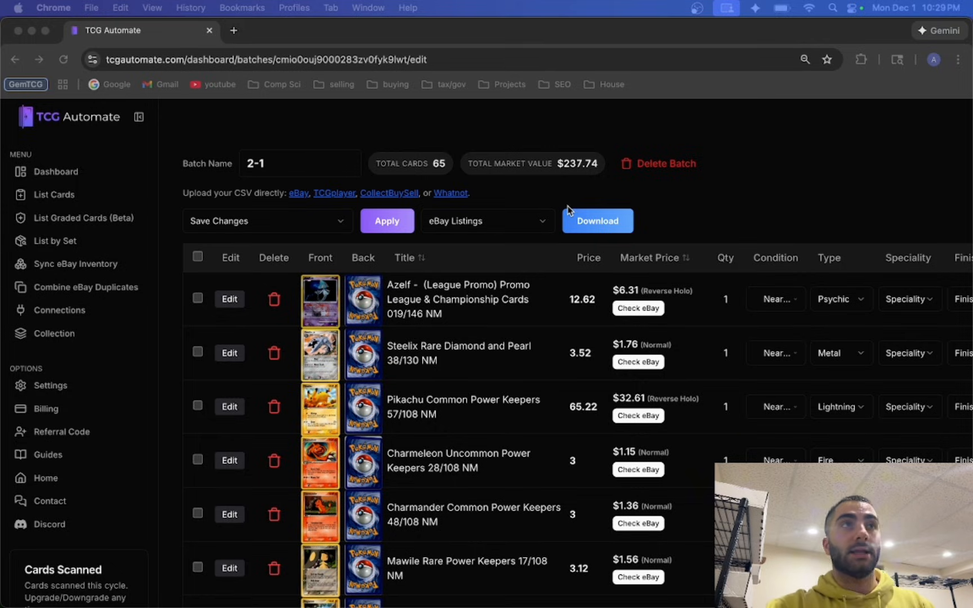
pyautogui.moveTo(373, 241)
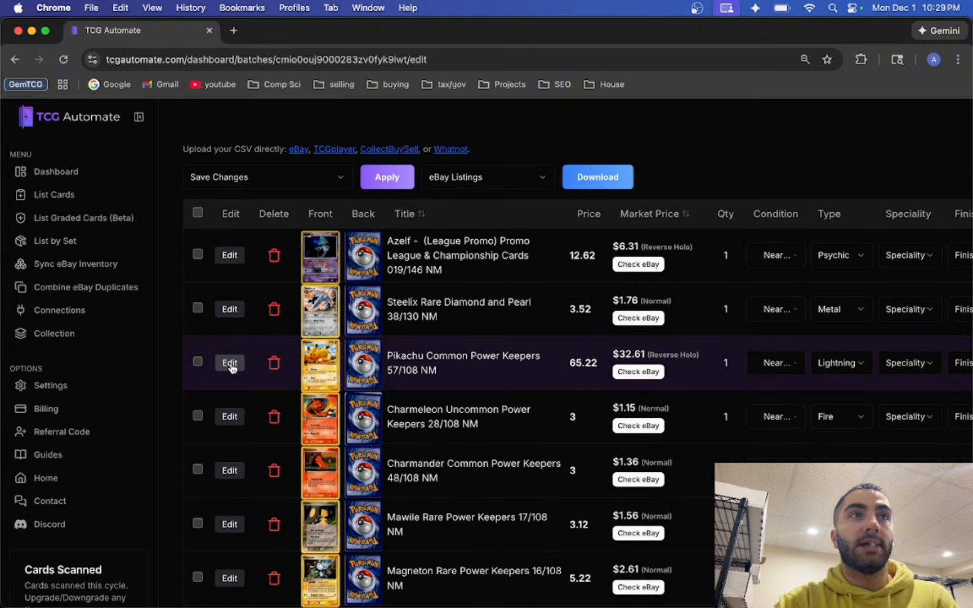
# Switch Pikachu Power Keepers 57/108 to its Regular non-holo match, dropping its price to $7.42
pyautogui.click(229, 363)
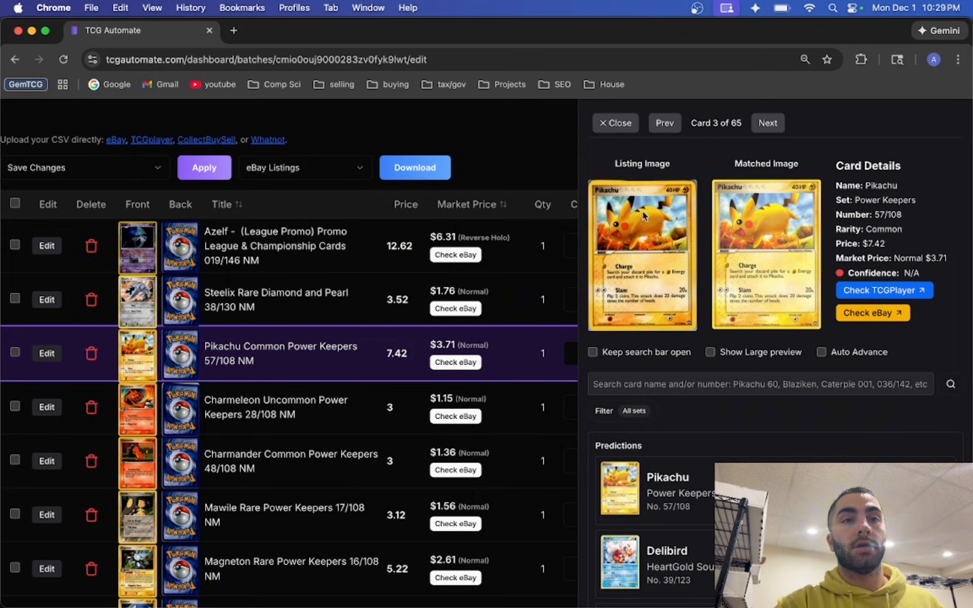
pyautogui.click(615, 122)
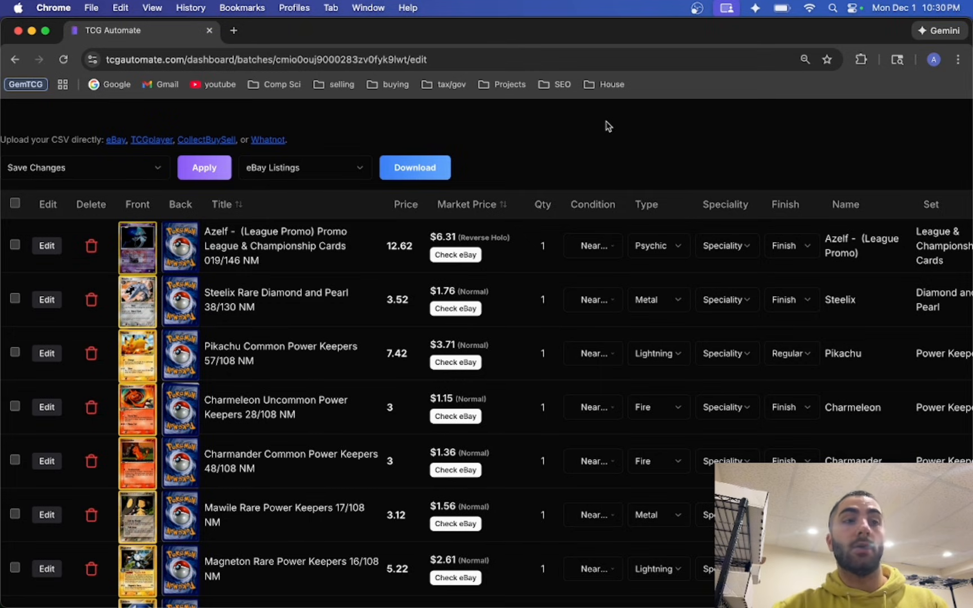
pyautogui.scroll(-3)
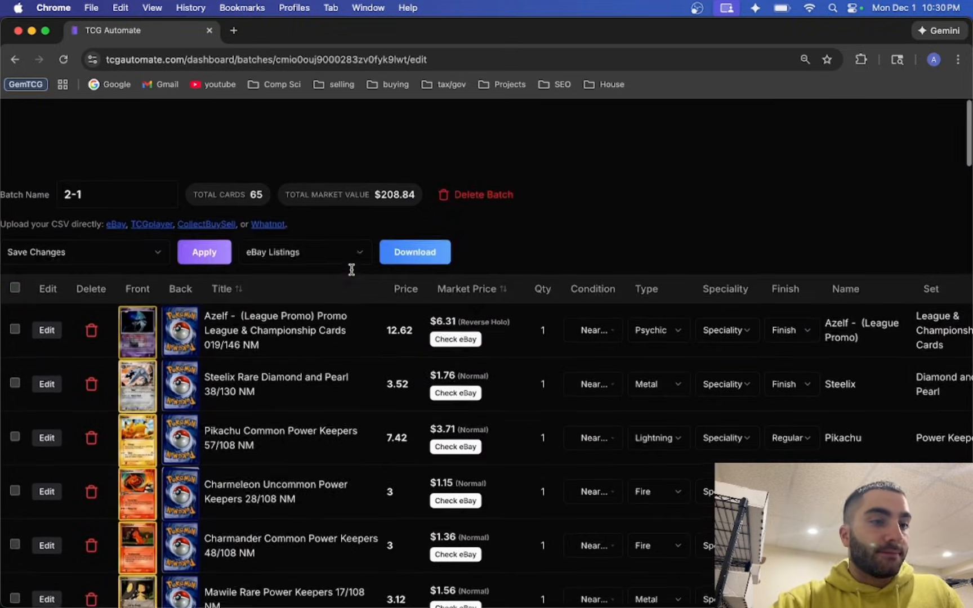
pyautogui.scroll(-3)
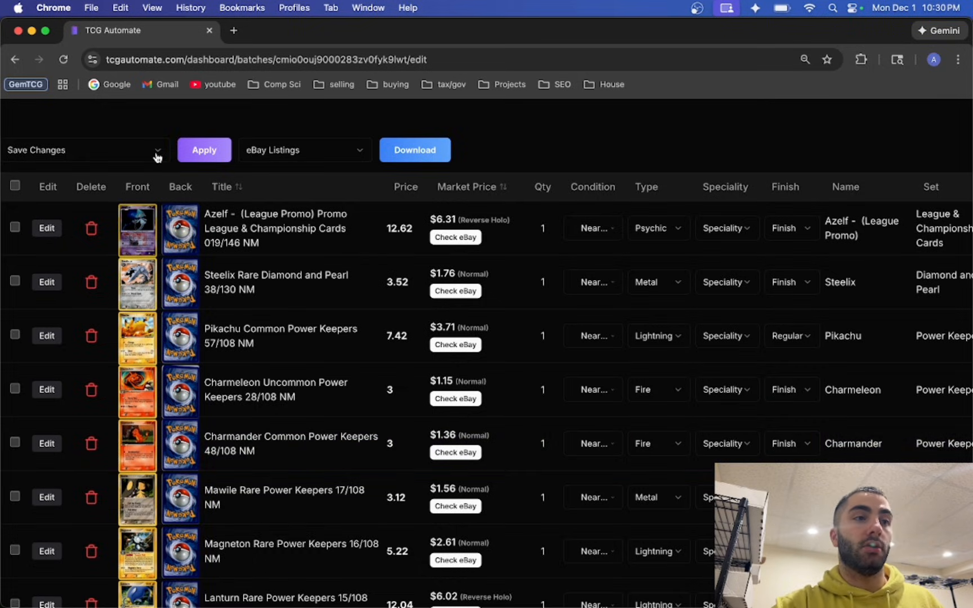
pyautogui.click(84, 150)
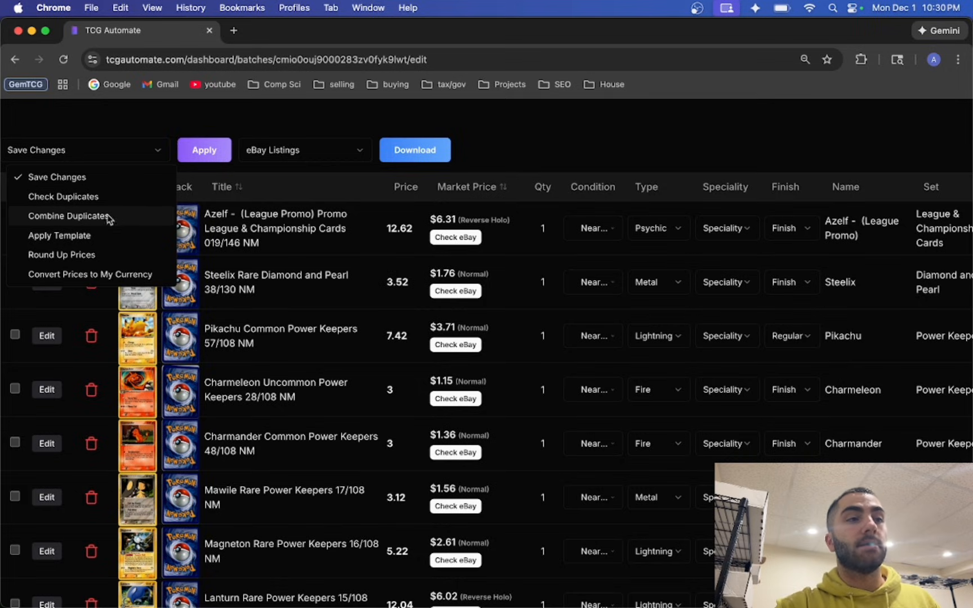
pyautogui.moveTo(353, 324)
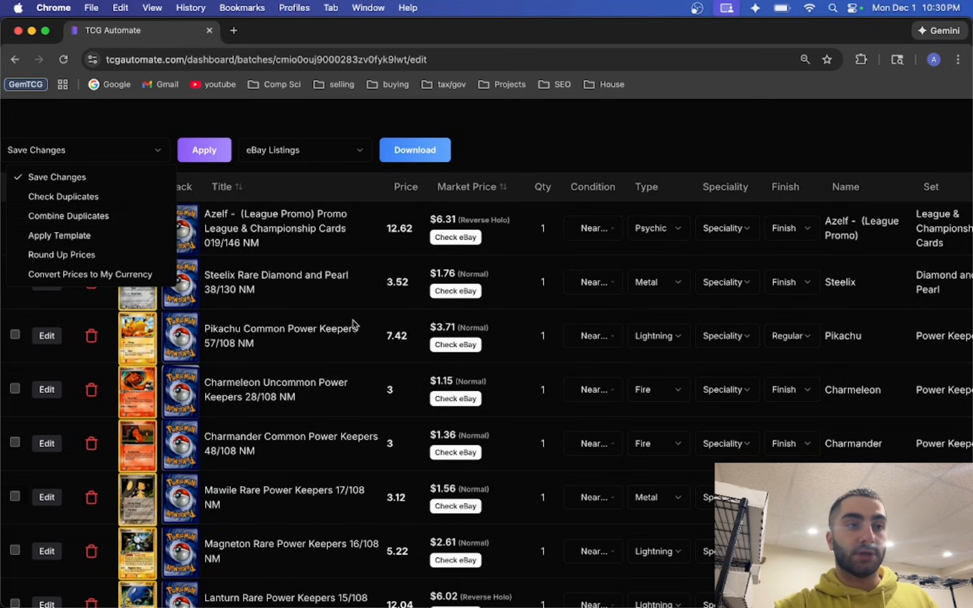
pyautogui.click(276, 282)
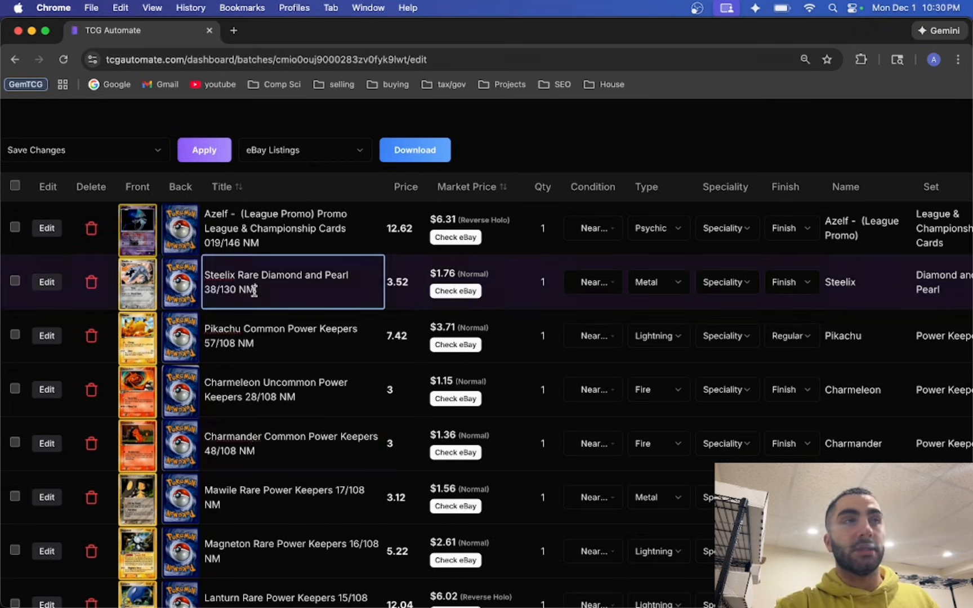
pyautogui.click(542, 283)
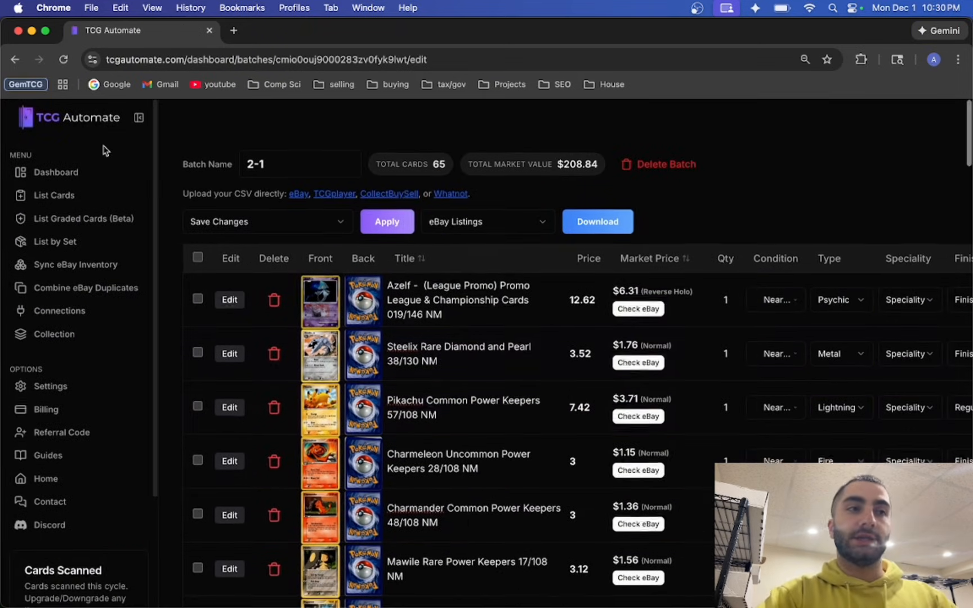
# Download batch 2-1 in the TCGplayer CSV export format
pyautogui.click(486, 220)
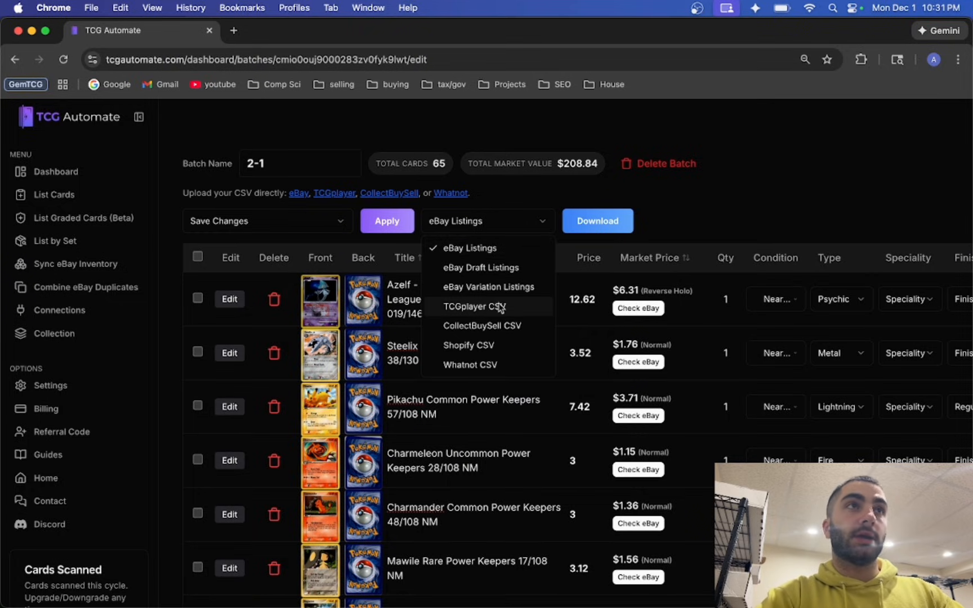
pyautogui.click(476, 306)
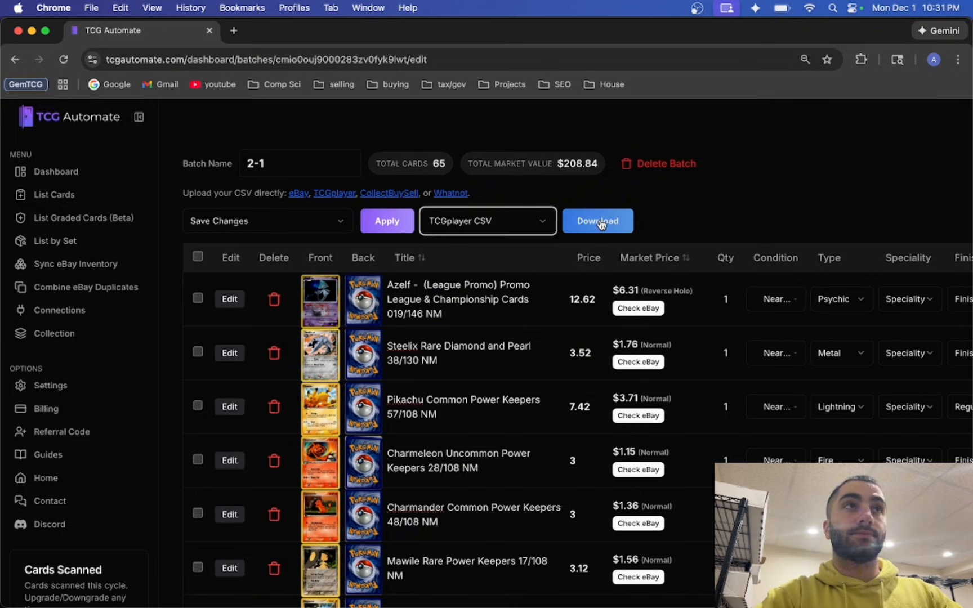
pyautogui.click(597, 221)
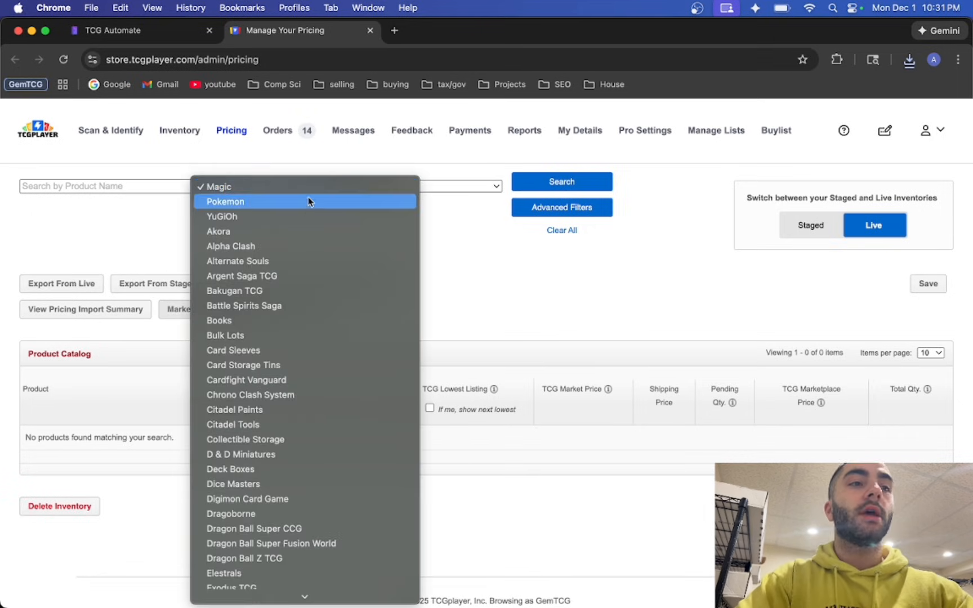
# Filter the Pricing page's product line to Pokemon
pyautogui.click(224, 201)
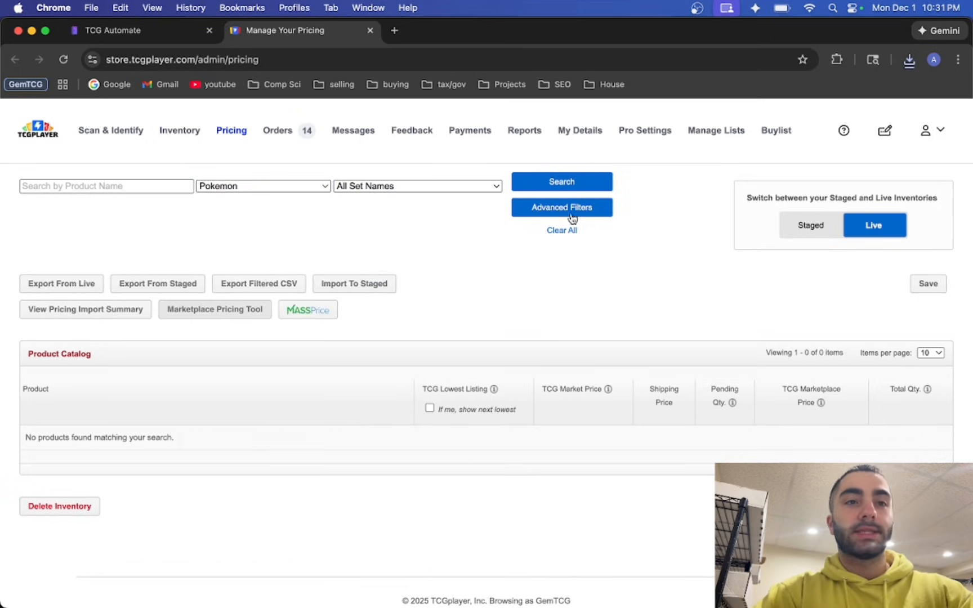
pyautogui.moveTo(437, 218)
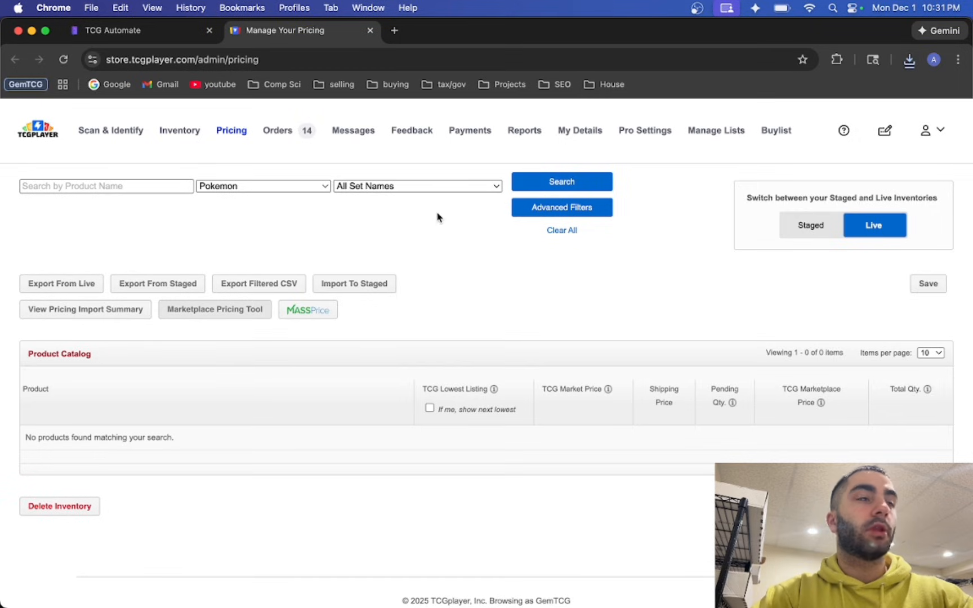
pyautogui.moveTo(311, 186)
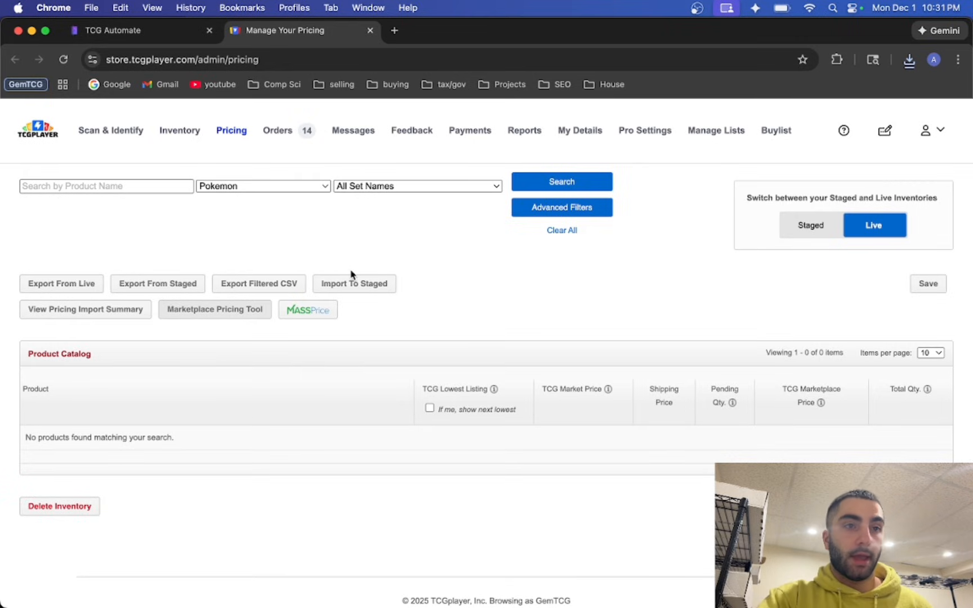
pyautogui.moveTo(354, 284)
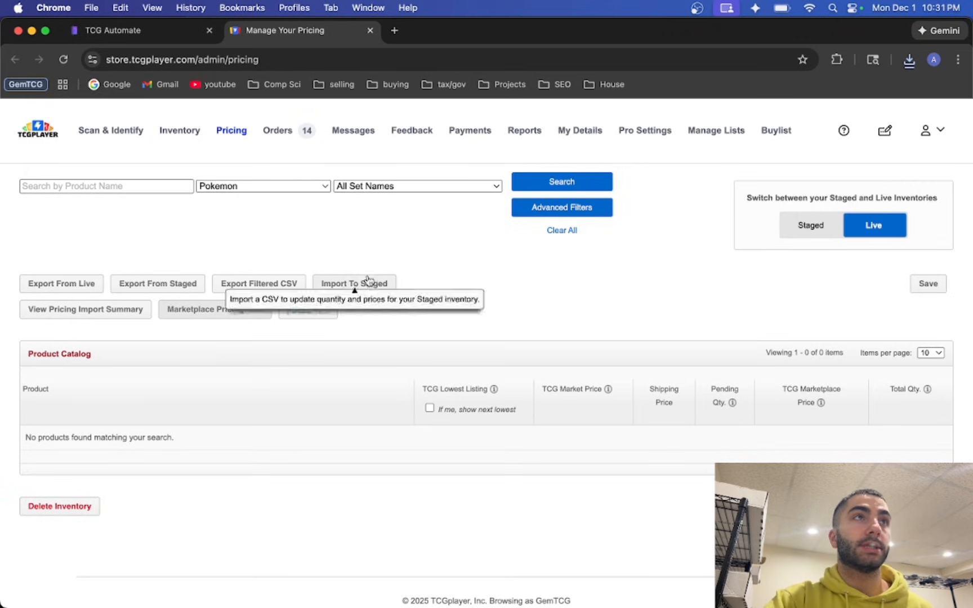
# Upload the exported batch CSV via Import To Staged, validating 63 products into staged inventory
pyautogui.click(353, 283)
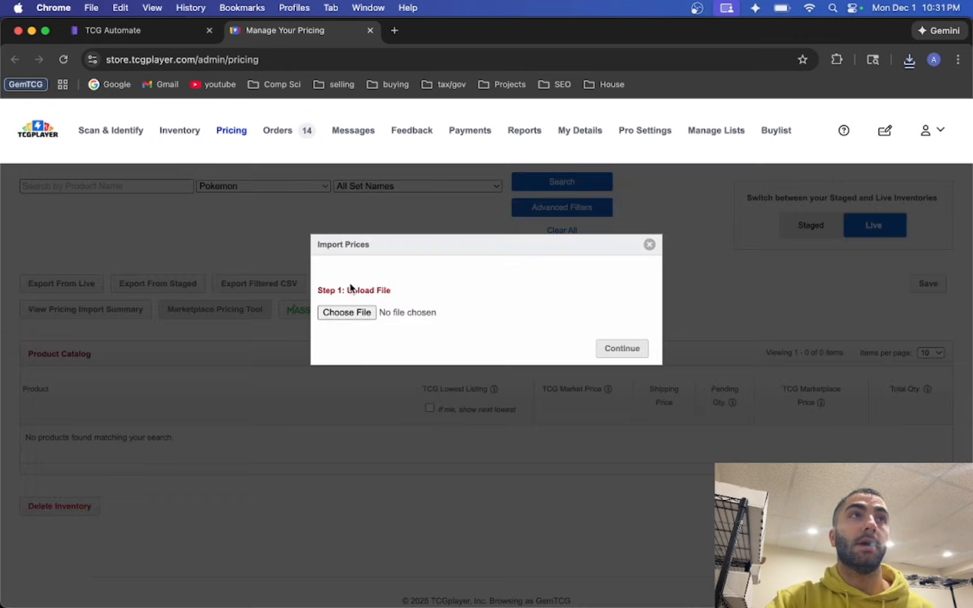
pyautogui.click(345, 312)
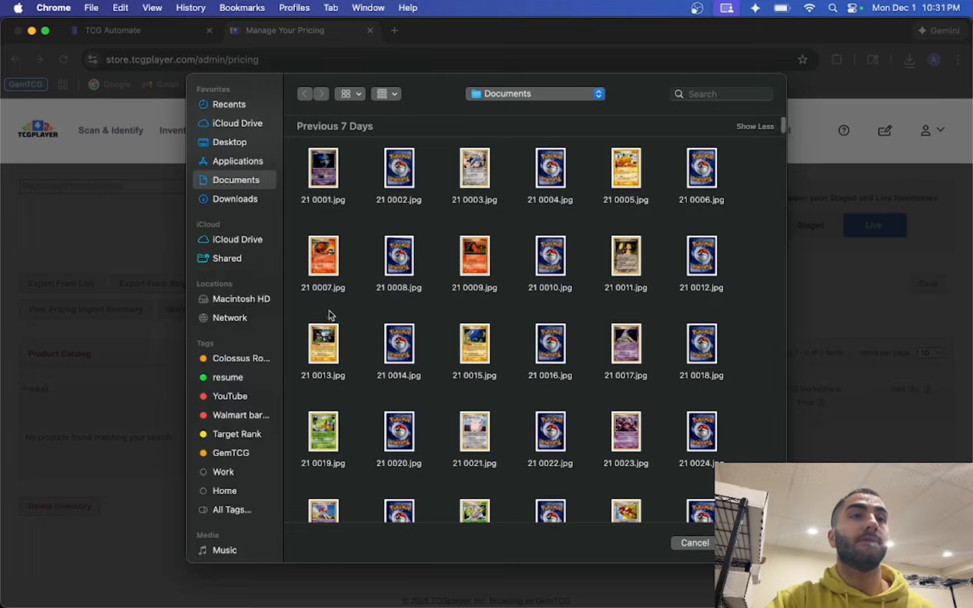
pyautogui.click(234, 198)
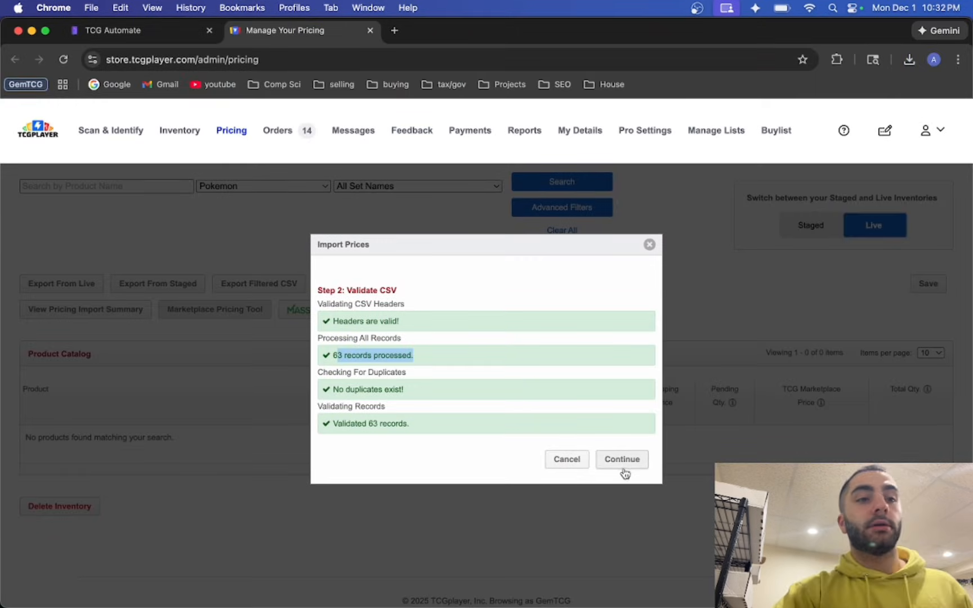
pyautogui.click(622, 460)
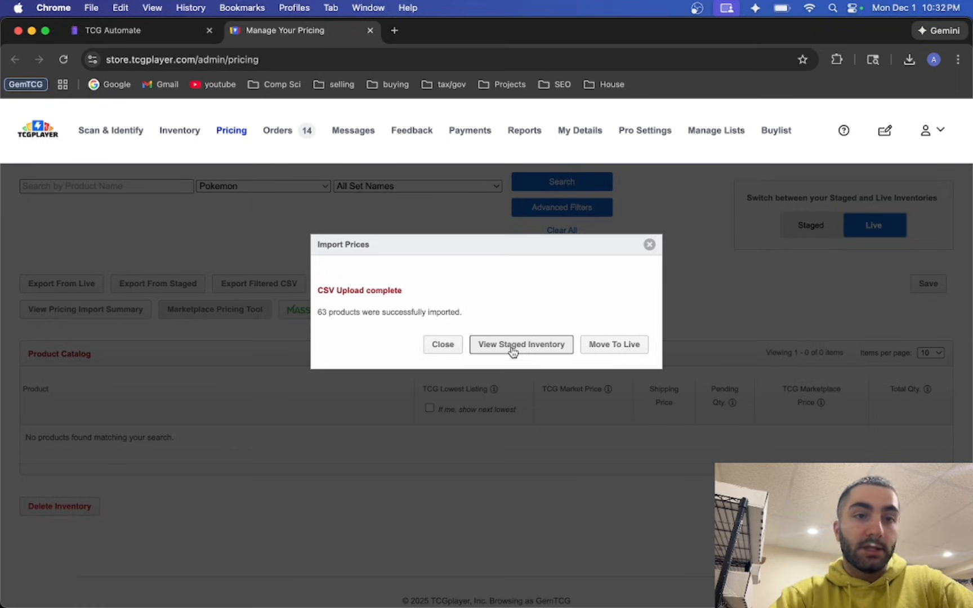
# View the staged inventory and raise Items per page to 500 so all 64 products show
pyautogui.click(521, 345)
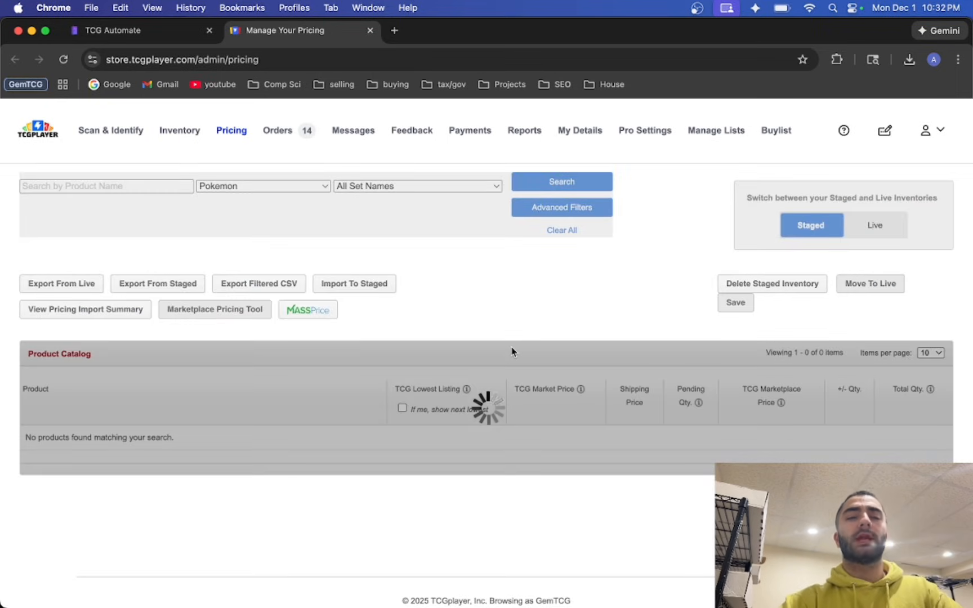
pyautogui.click(561, 181)
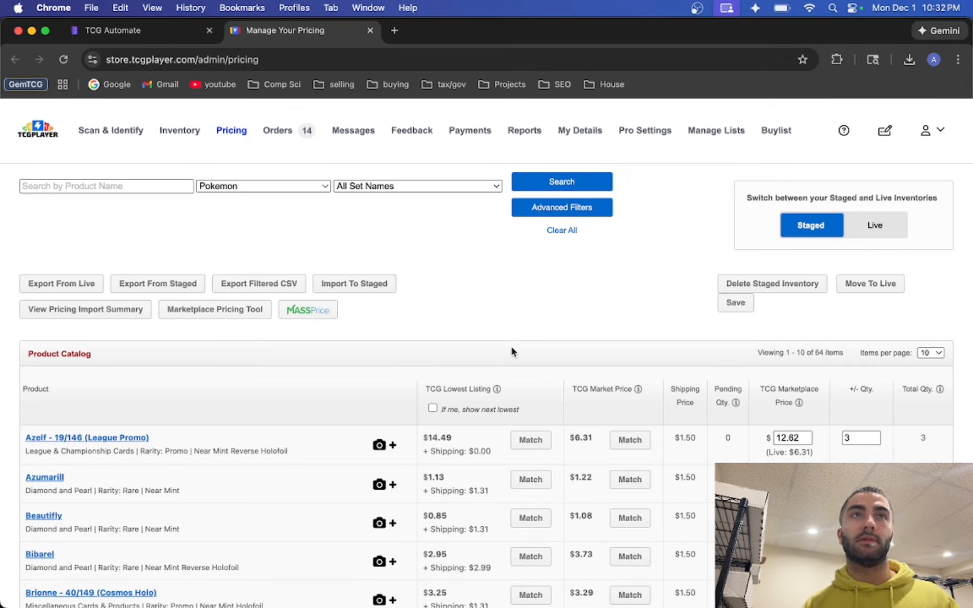
pyautogui.moveTo(947, 354)
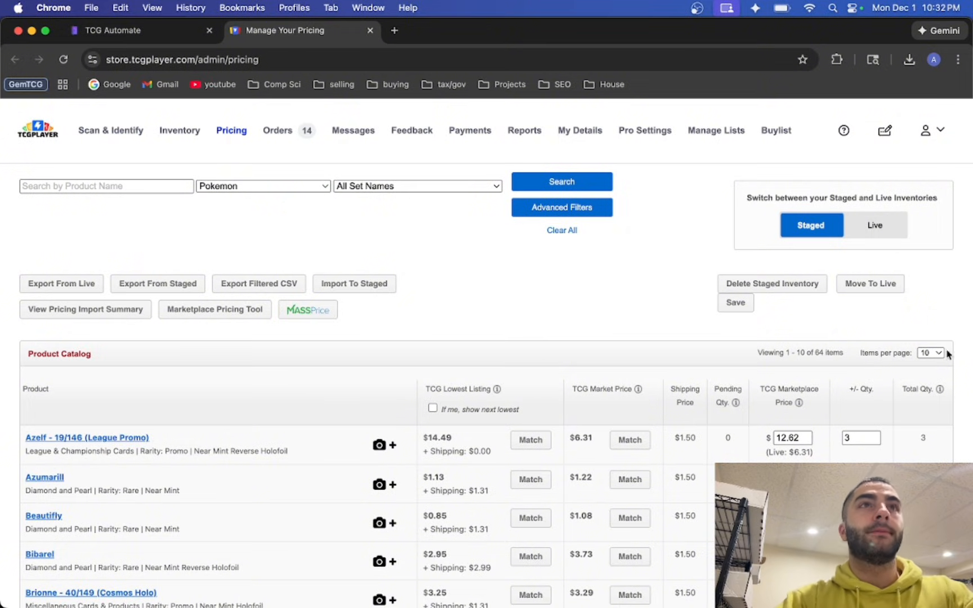
pyautogui.click(930, 353)
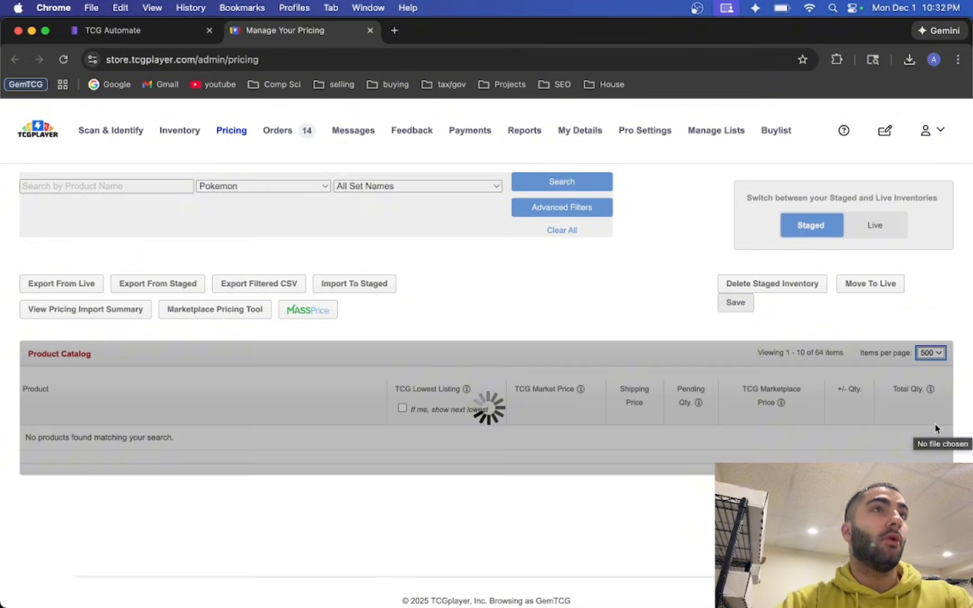
pyautogui.click(561, 181)
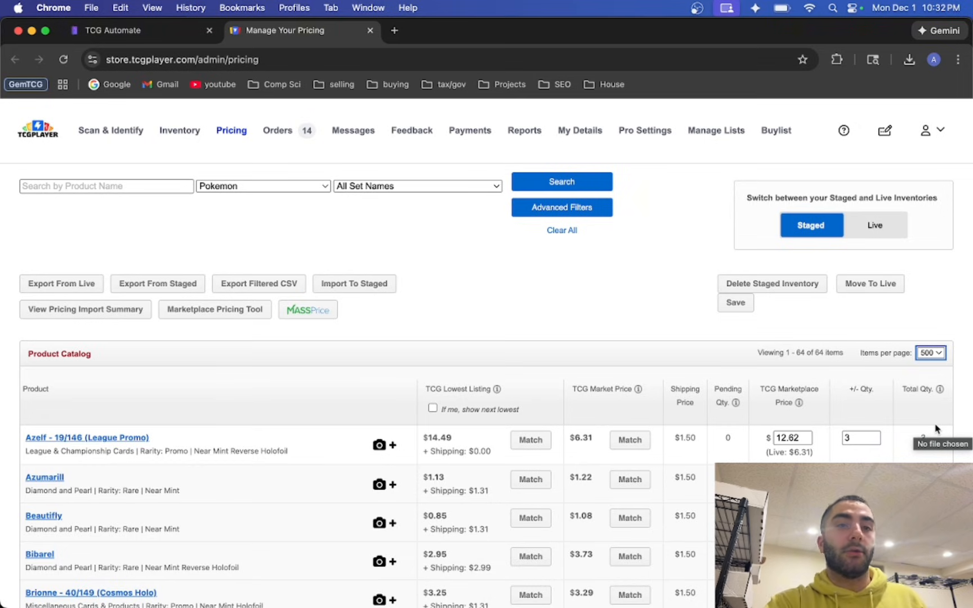
pyautogui.scroll(-3)
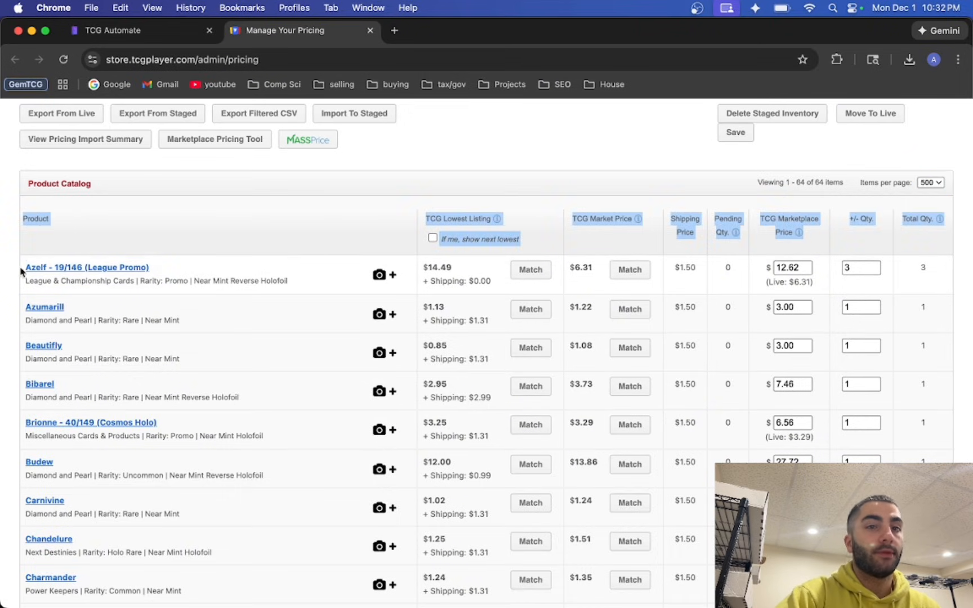
pyautogui.scroll(-3)
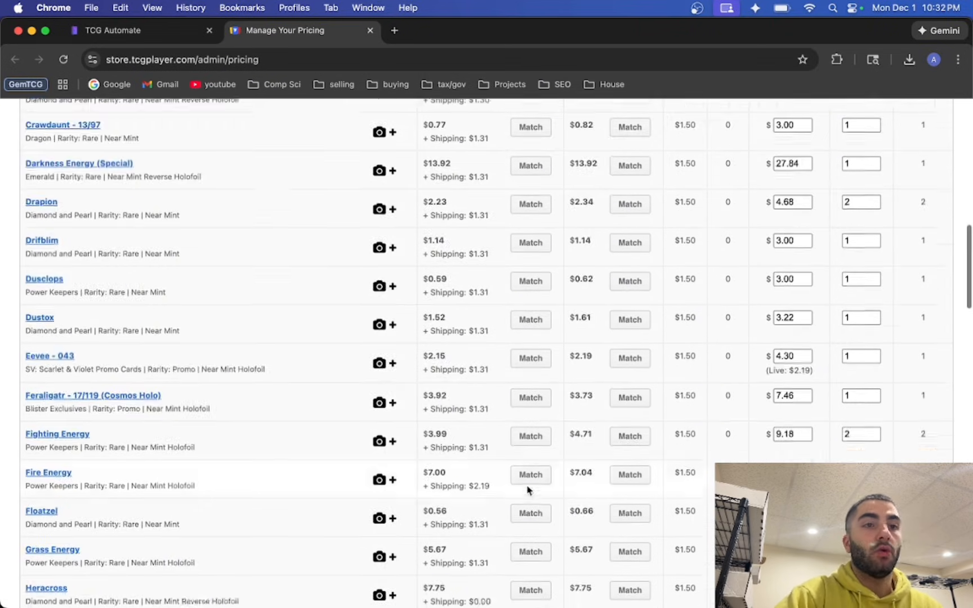
pyautogui.scroll(-3)
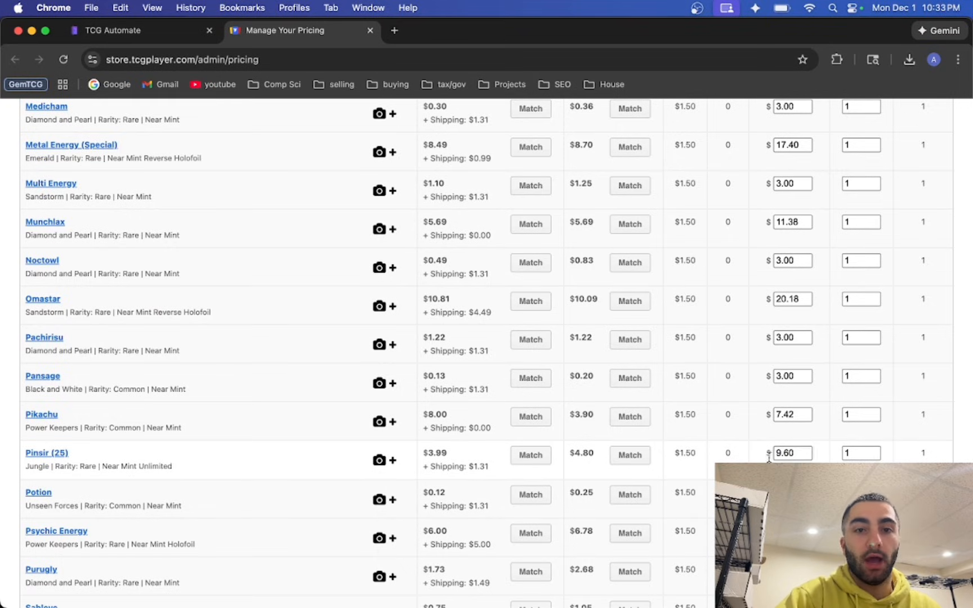
pyautogui.click(793, 453)
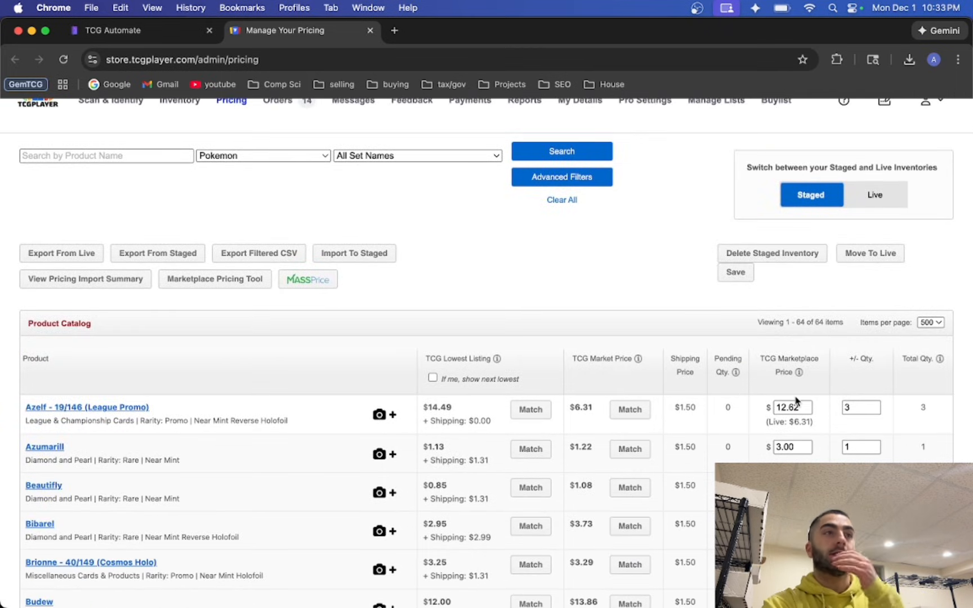
pyautogui.moveTo(855, 368)
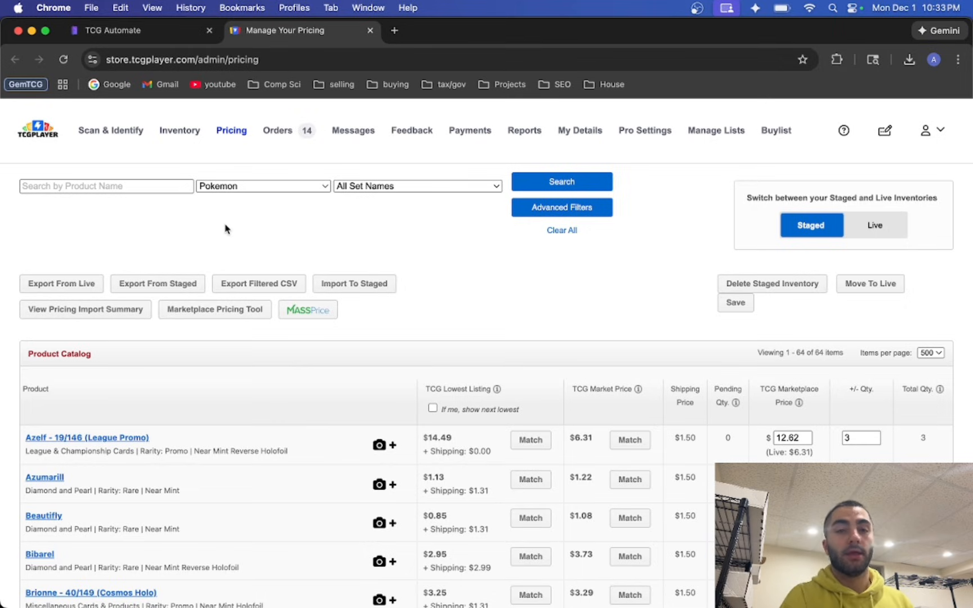
pyautogui.moveTo(488, 262)
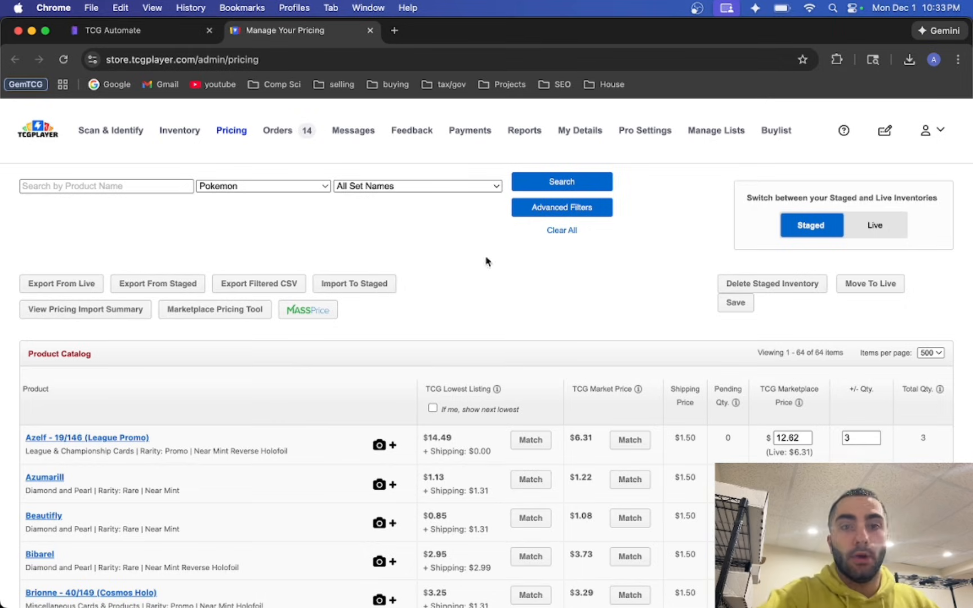
pyautogui.moveTo(846, 400)
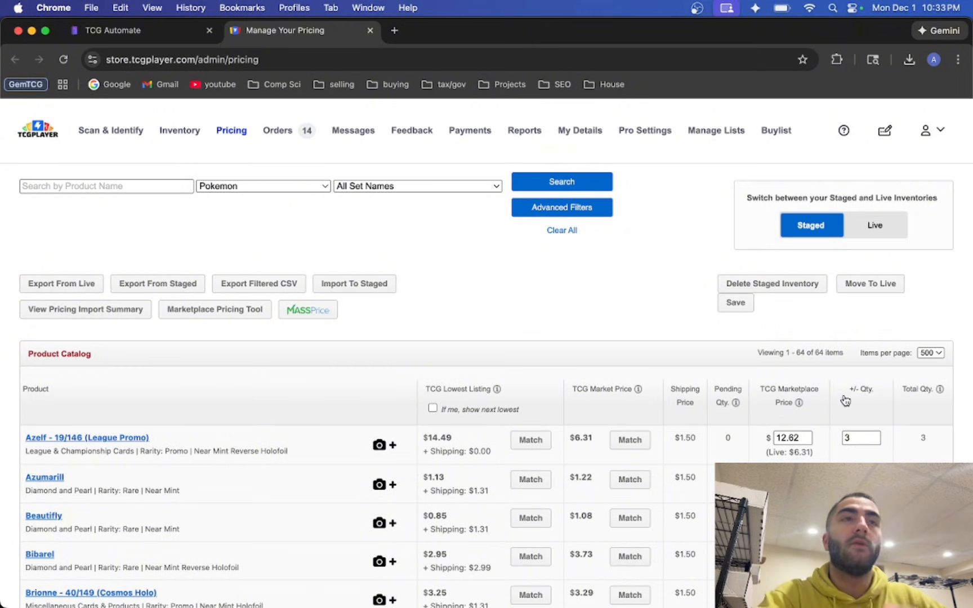
pyautogui.click(860, 437)
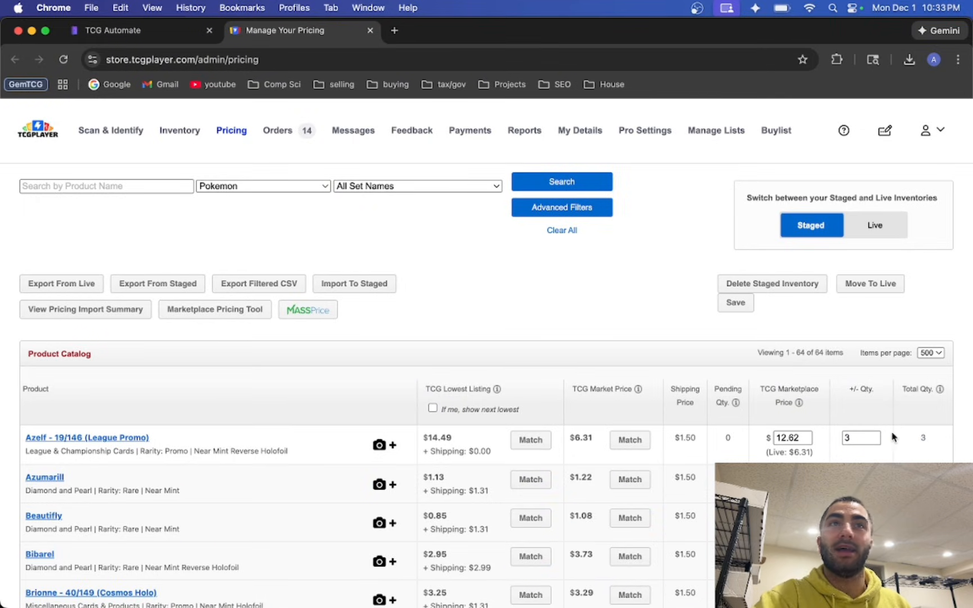
pyautogui.moveTo(944, 456)
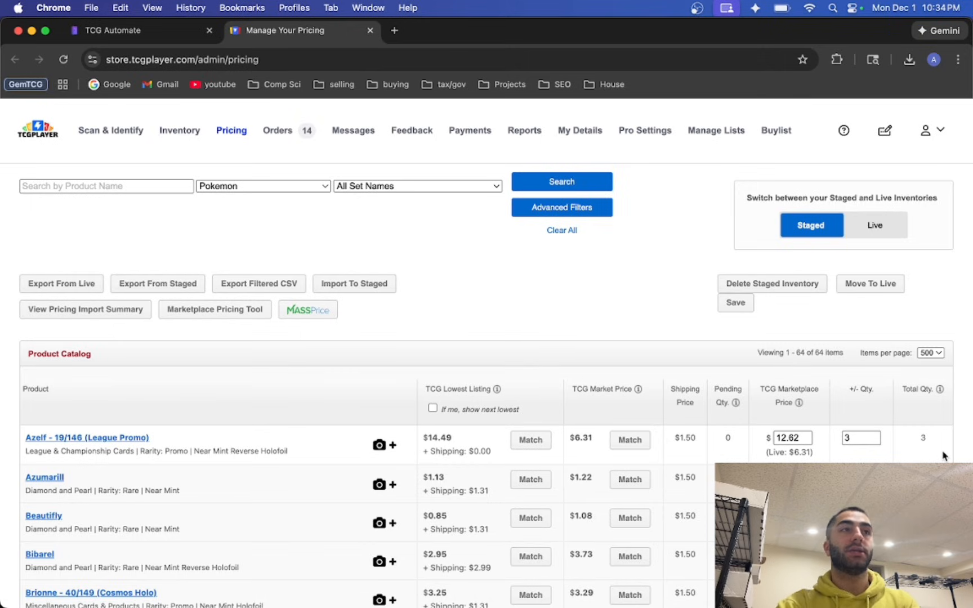
pyautogui.moveTo(181, 563)
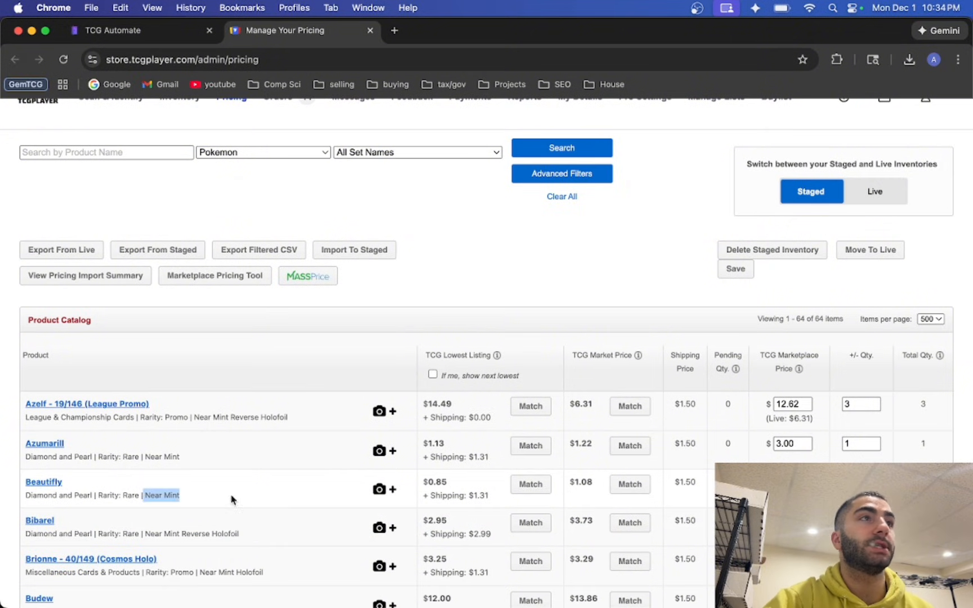
pyautogui.scroll(-3)
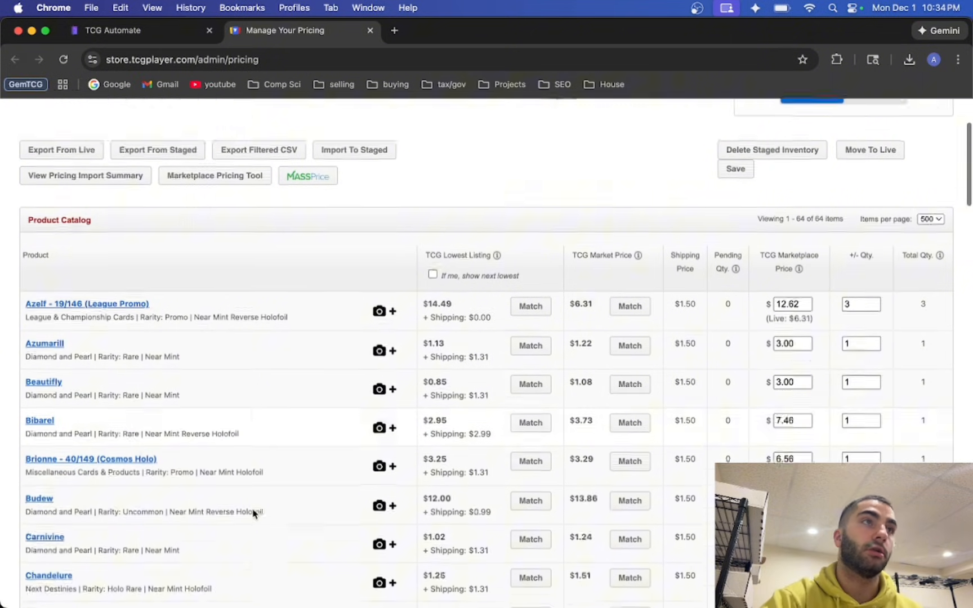
pyautogui.scroll(-3)
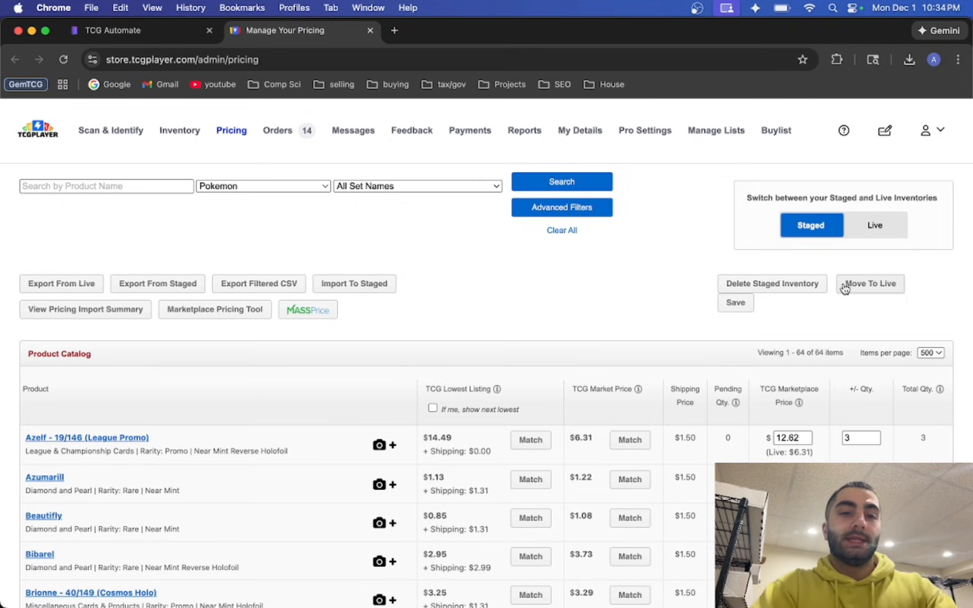
pyautogui.moveTo(362, 255)
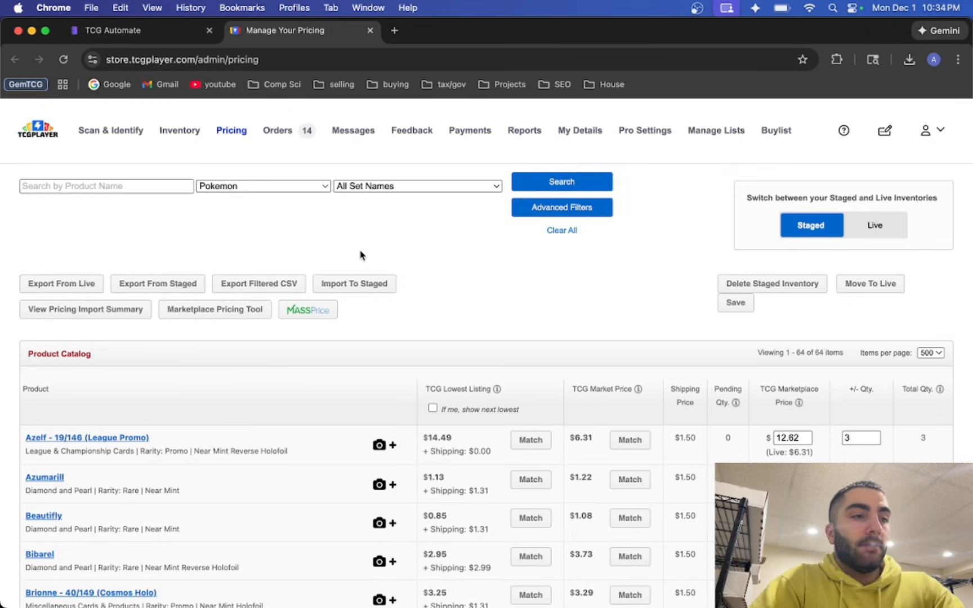
pyautogui.moveTo(567, 297)
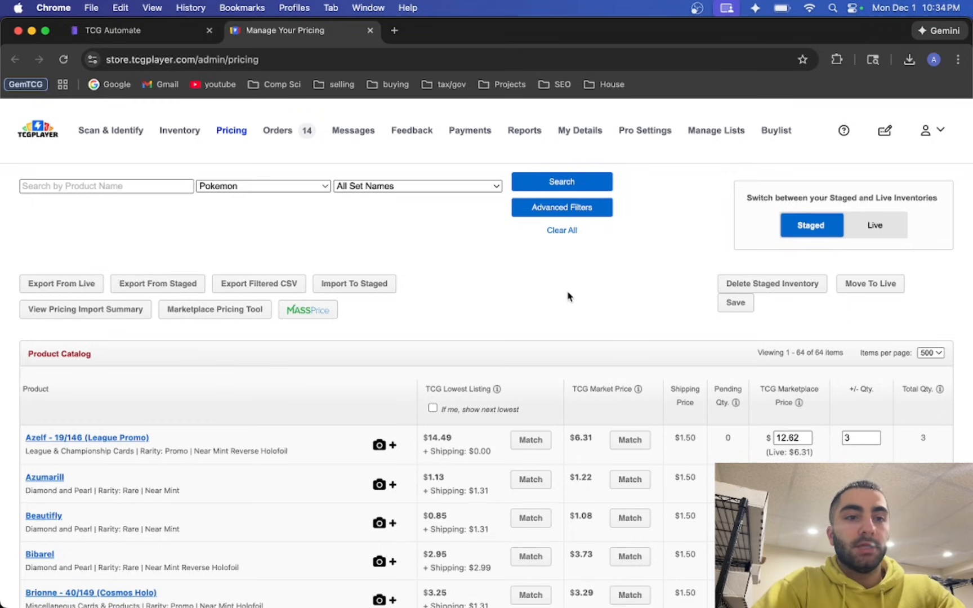
pyautogui.moveTo(443, 278)
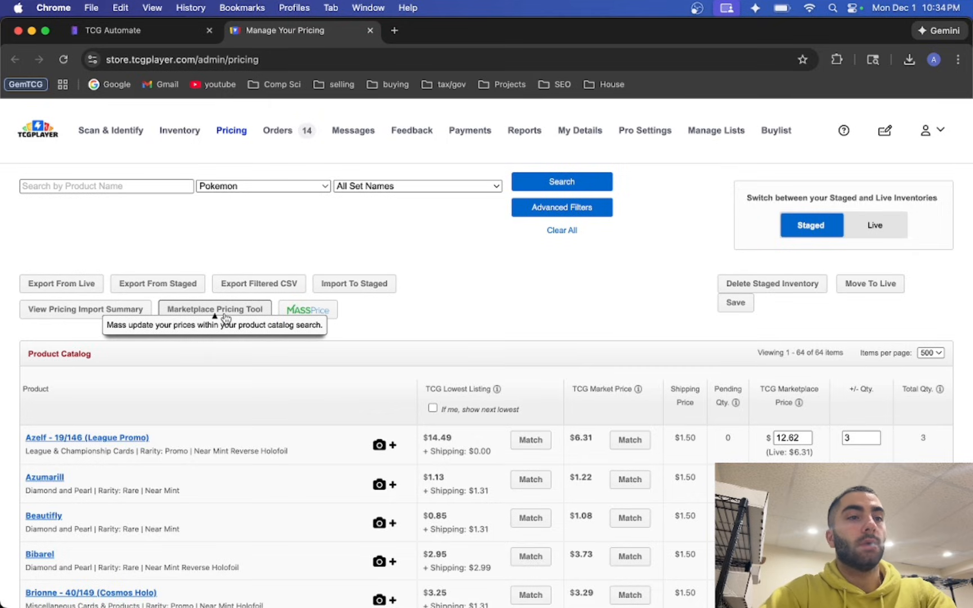
# Run the Marketplace Pricing Tool to update all 64 staged products to TCG Market Price
pyautogui.click(215, 309)
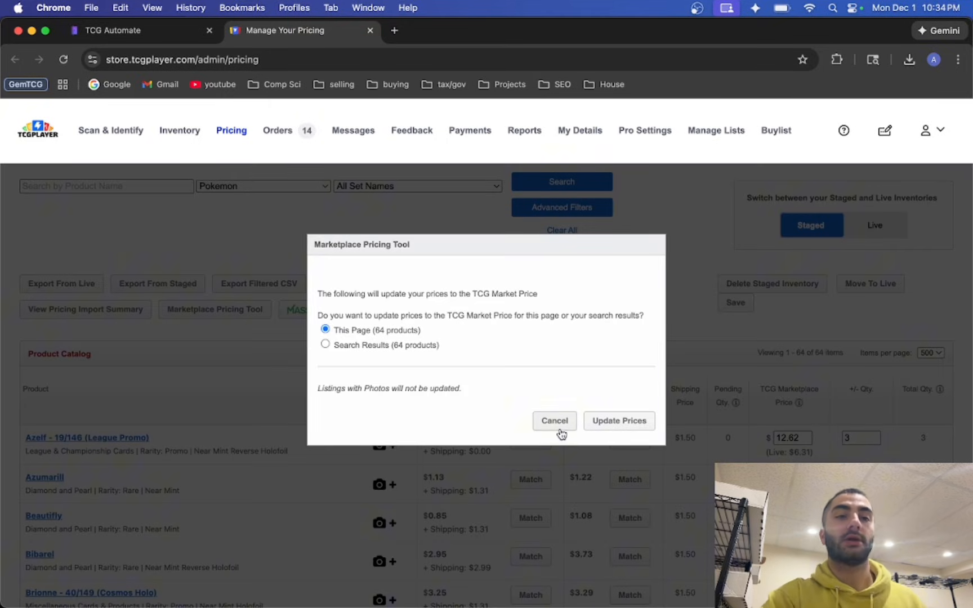
pyautogui.click(554, 421)
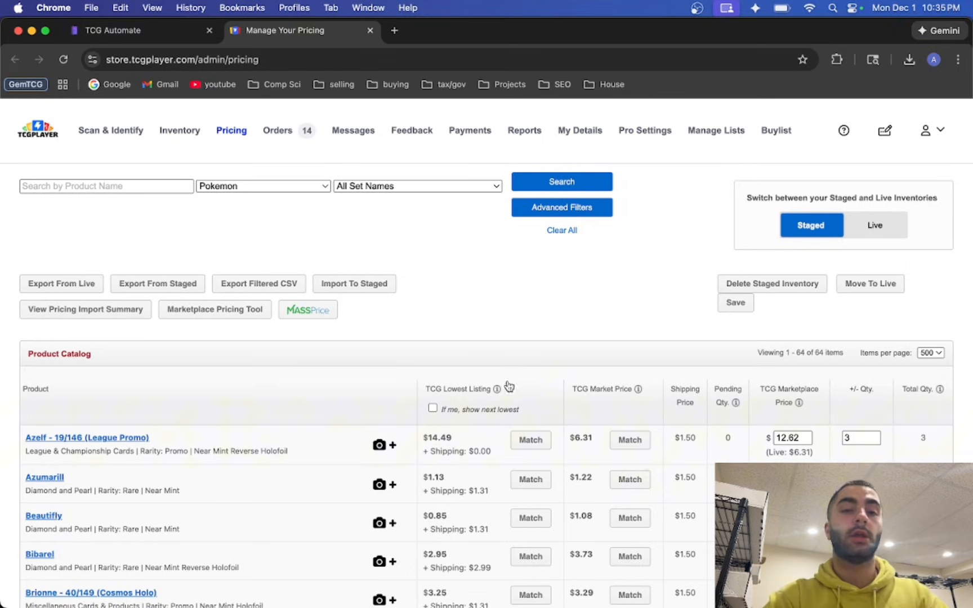
pyautogui.click(214, 308)
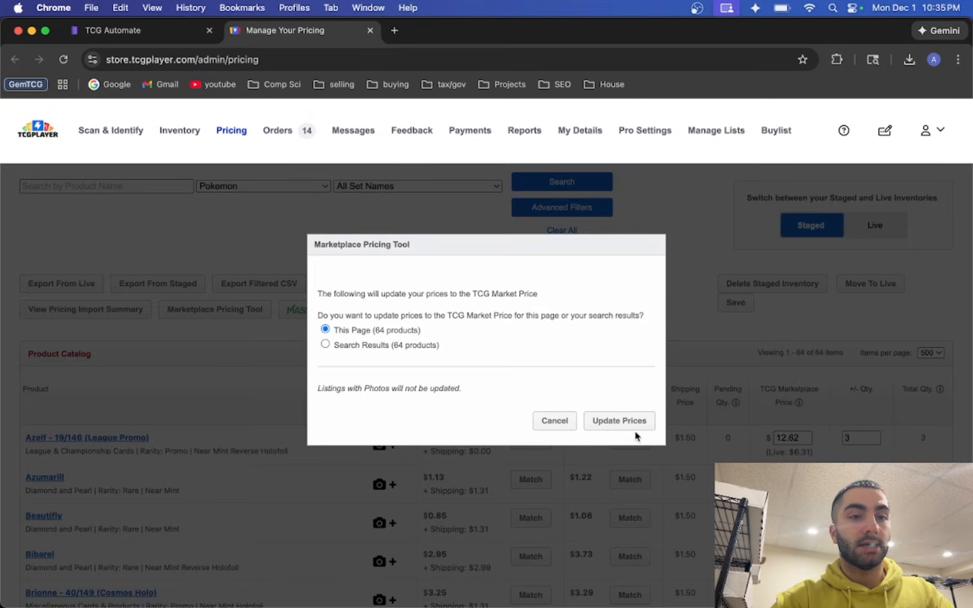
pyautogui.click(619, 421)
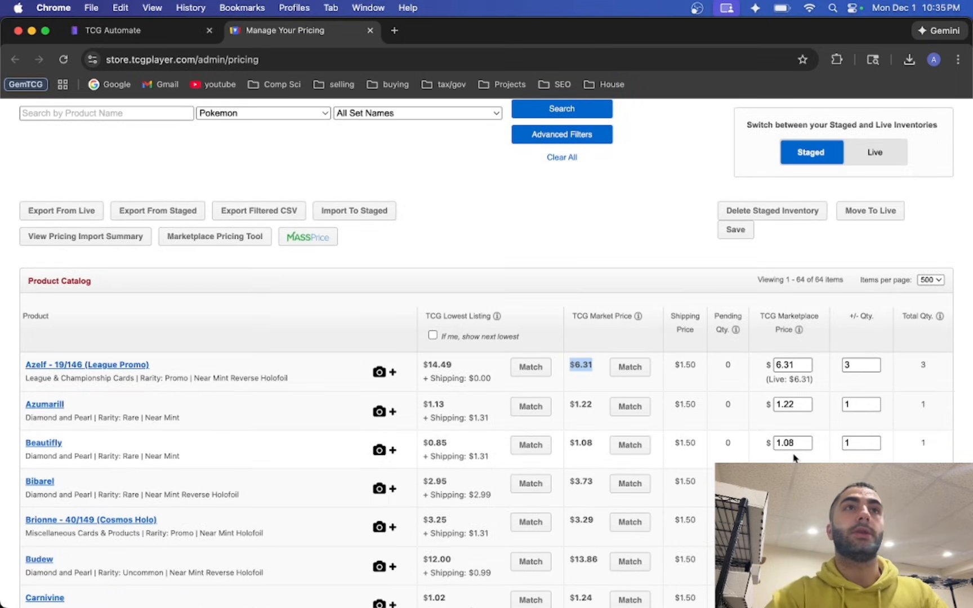
pyautogui.click(792, 442)
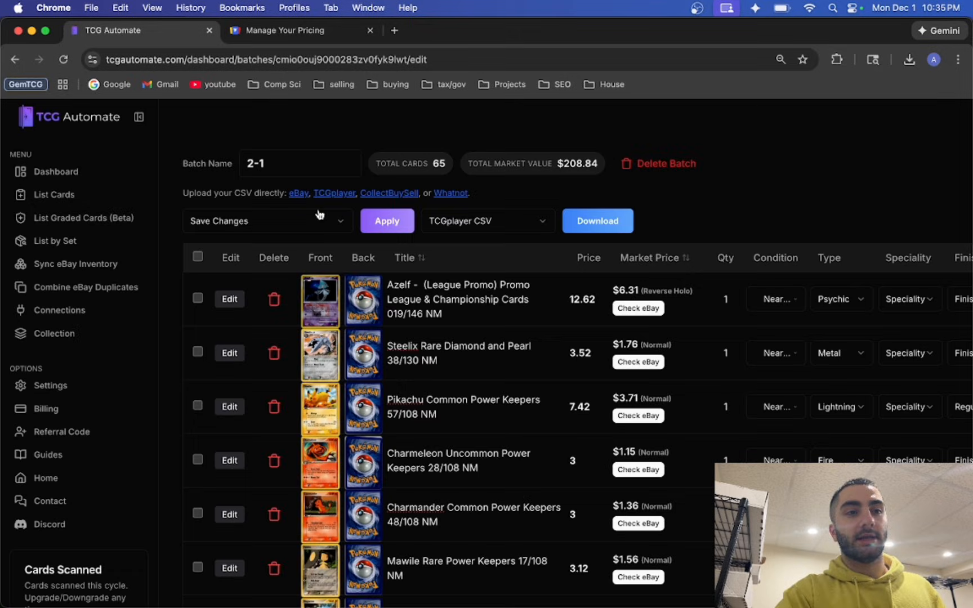
pyautogui.click(587, 299)
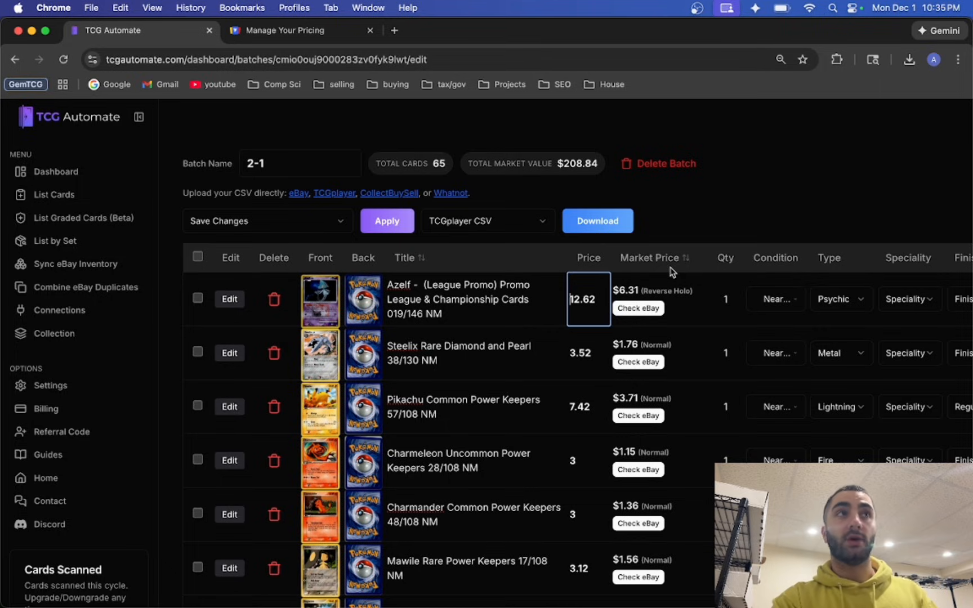
pyautogui.moveTo(563, 196)
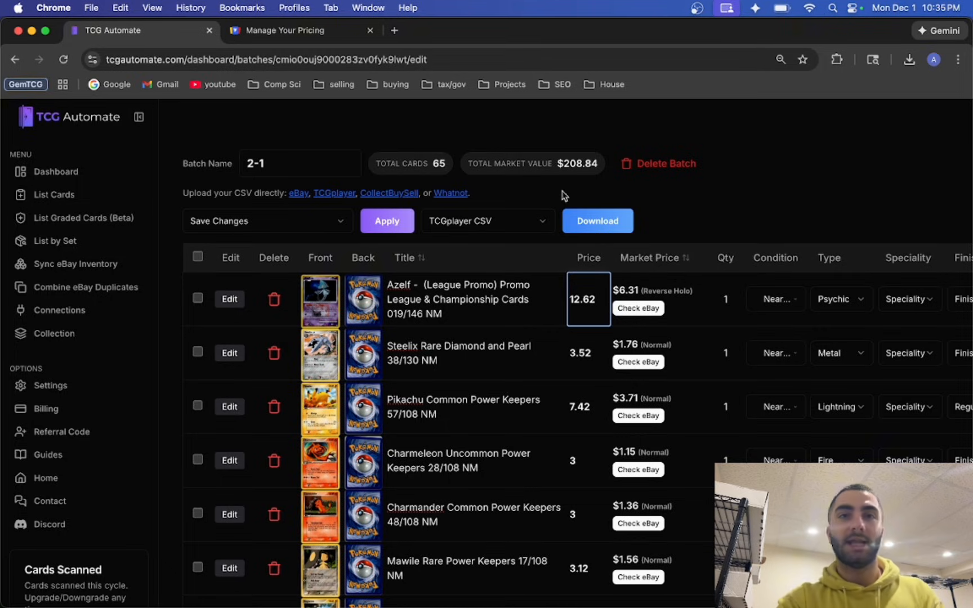
pyautogui.click(267, 221)
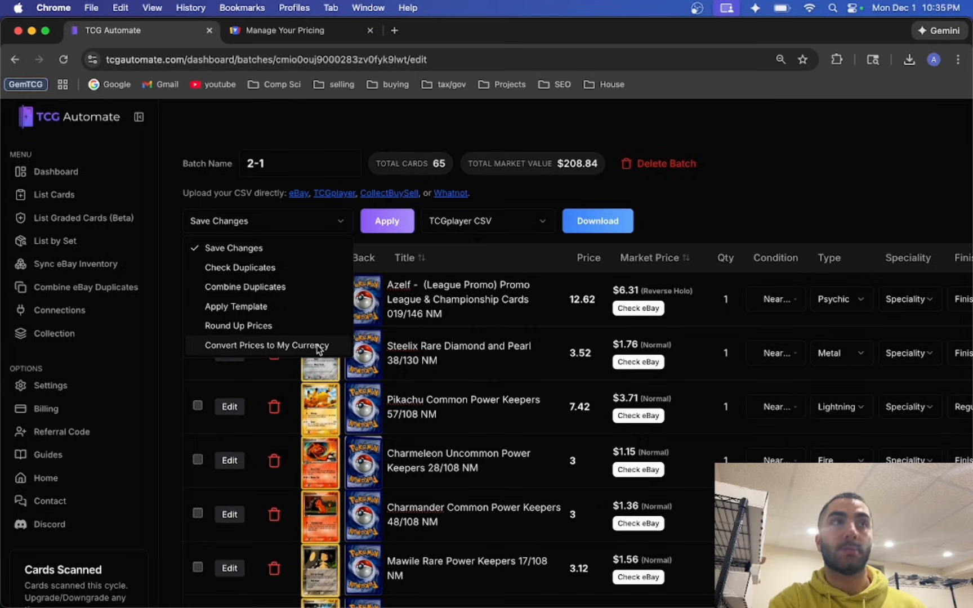
pyautogui.click(286, 29)
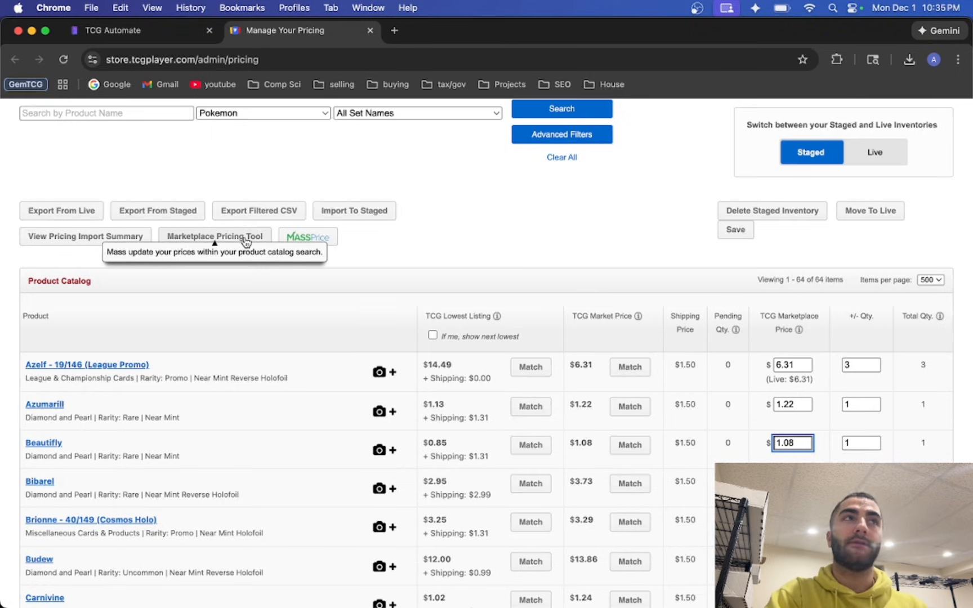
pyautogui.click(214, 237)
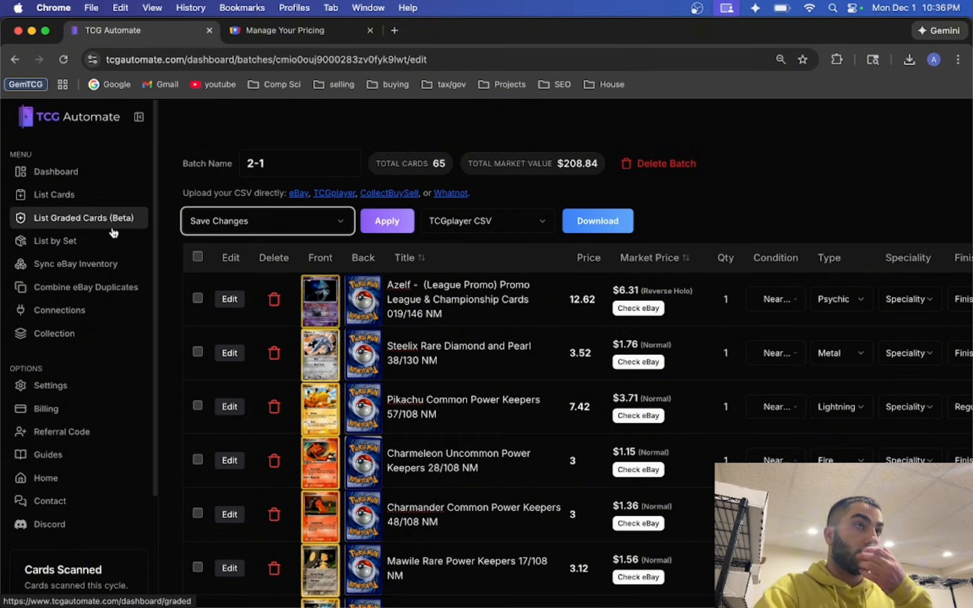
pyautogui.moveTo(61, 241)
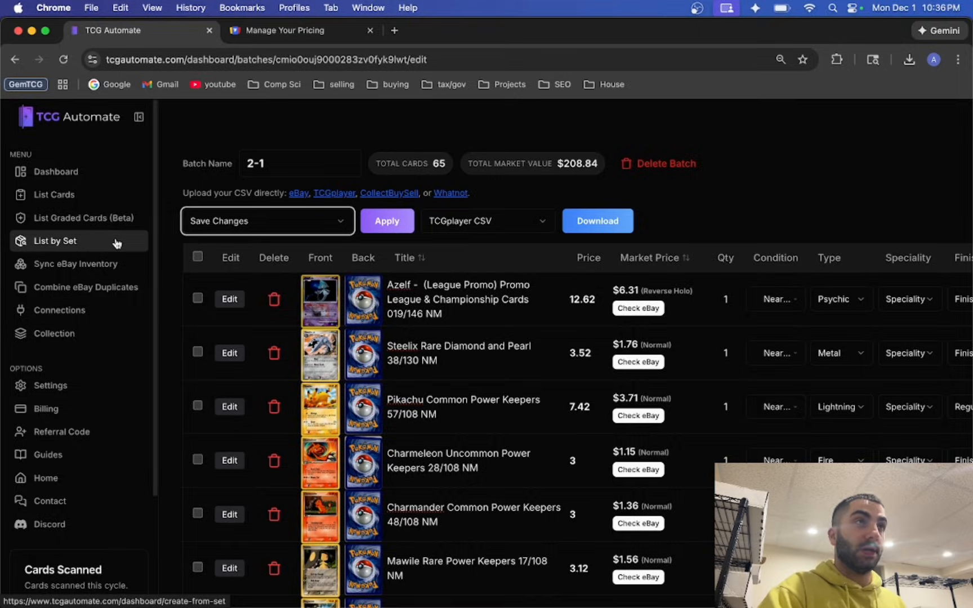
# Begin a List by Set batch and name it 151
pyautogui.click(54, 241)
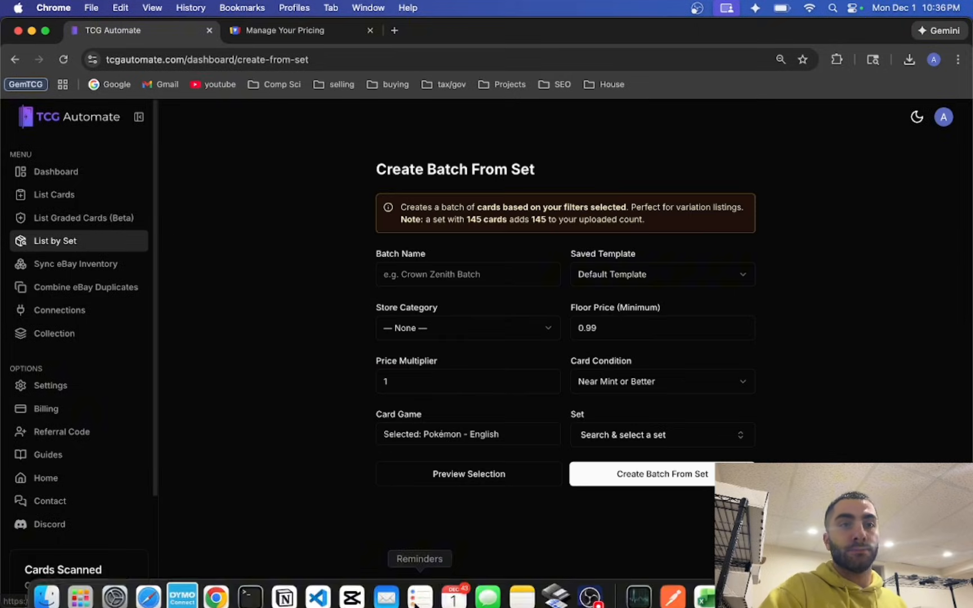
pyautogui.click(468, 275)
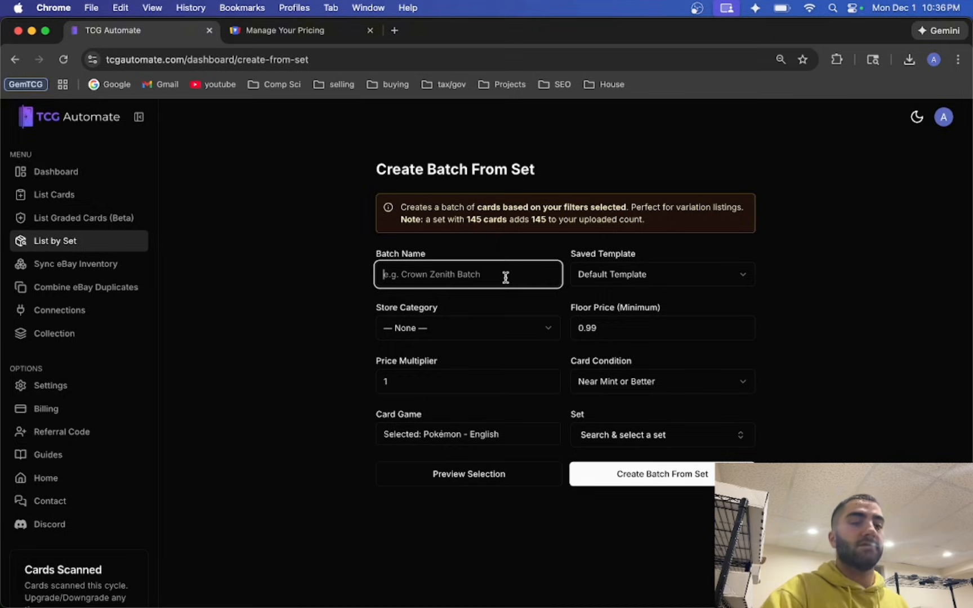
pyautogui.write('151')
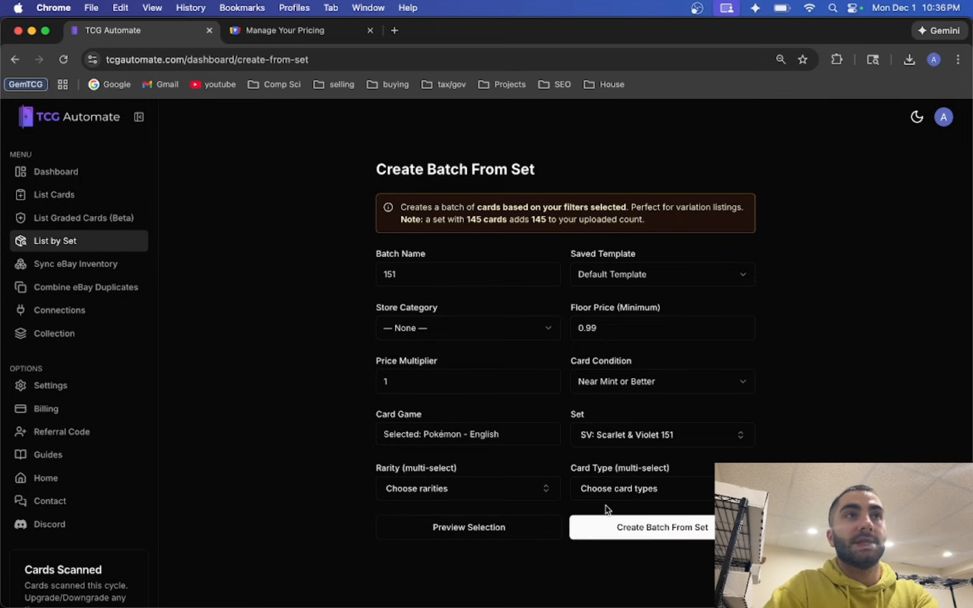
# Pick the rarity for SV: Scarlet & Violet 151, preview the selection and confirm creating the 25-card batch
pyautogui.click(466, 489)
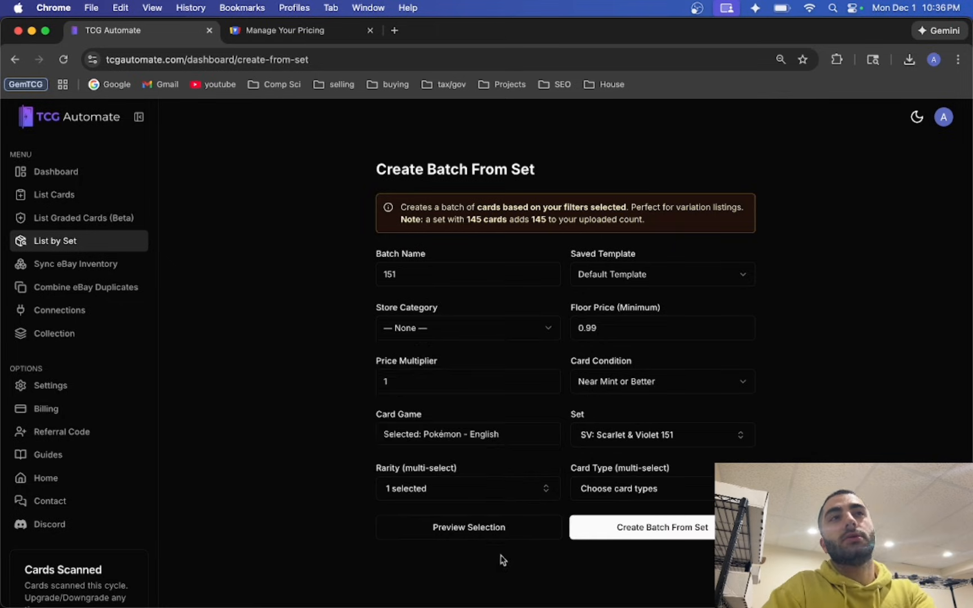
pyautogui.click(469, 527)
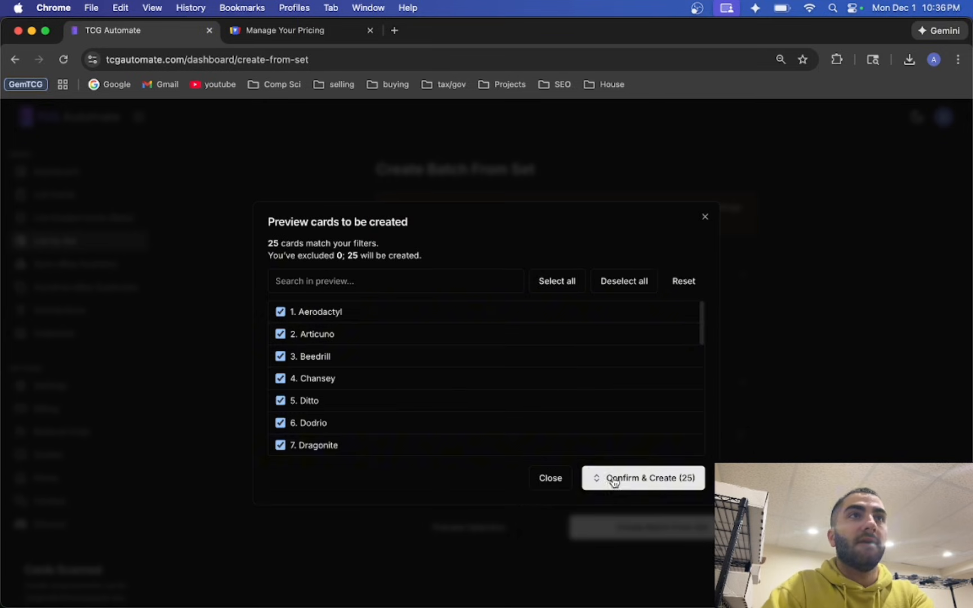
pyautogui.click(642, 478)
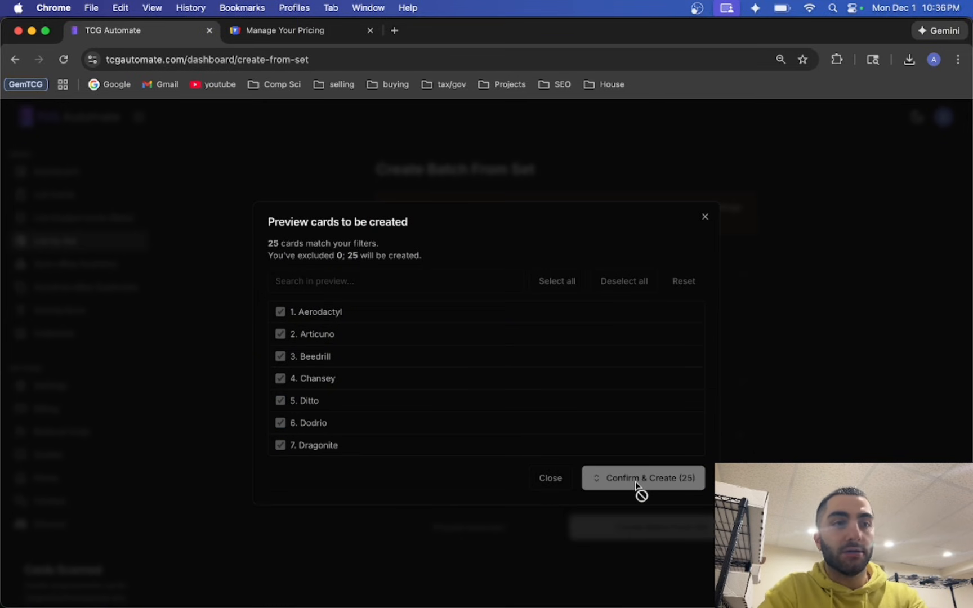
pyautogui.click(642, 477)
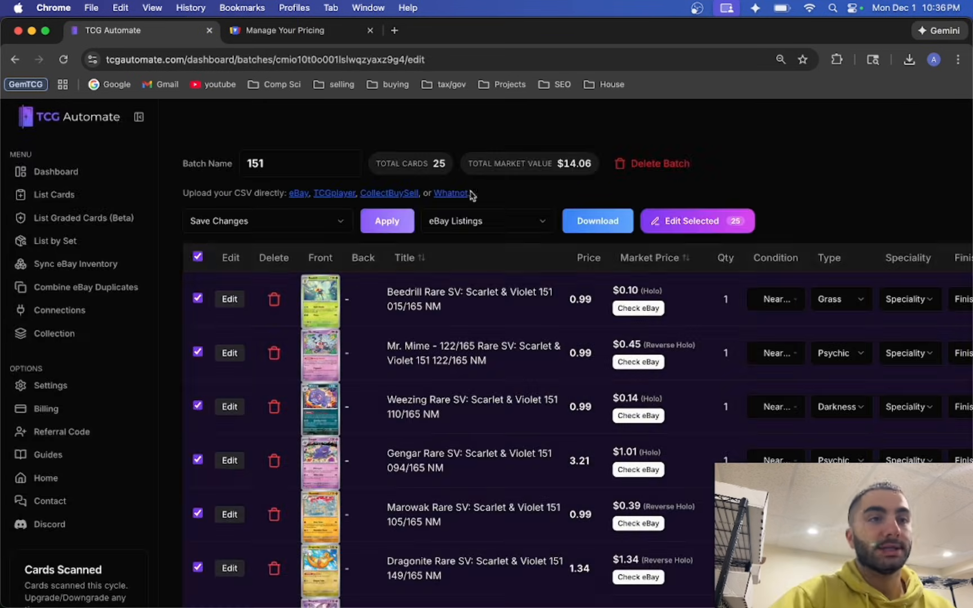
# Bulk-edit all 25 selected cards to quantity 10, then clear the selection
pyautogui.click(696, 221)
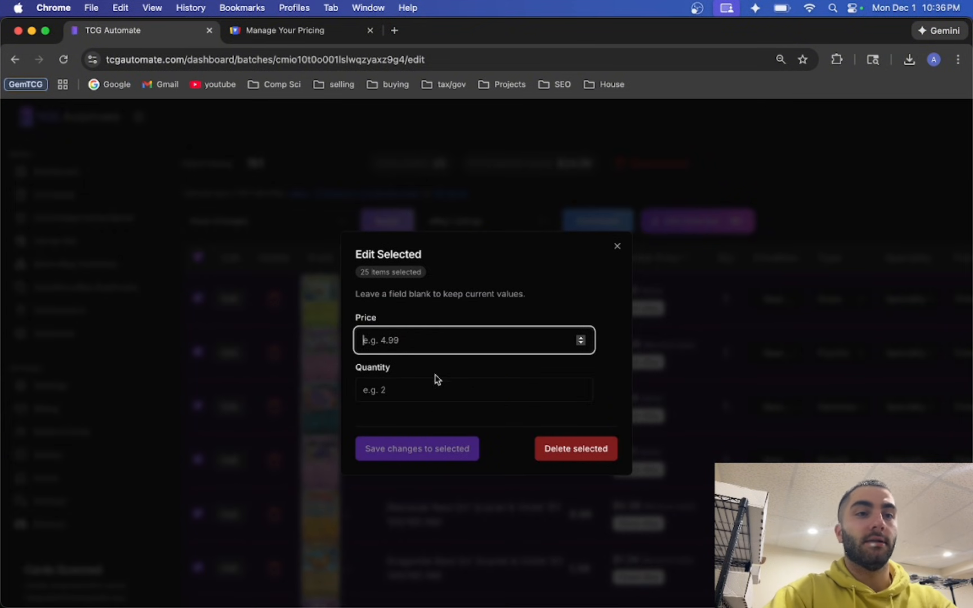
pyautogui.click(617, 245)
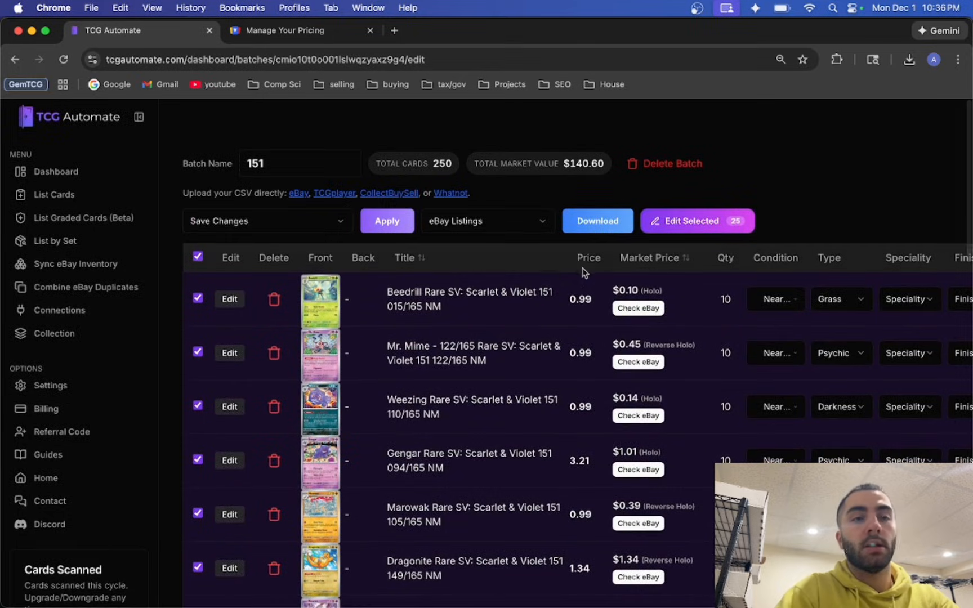
pyautogui.moveTo(216, 258)
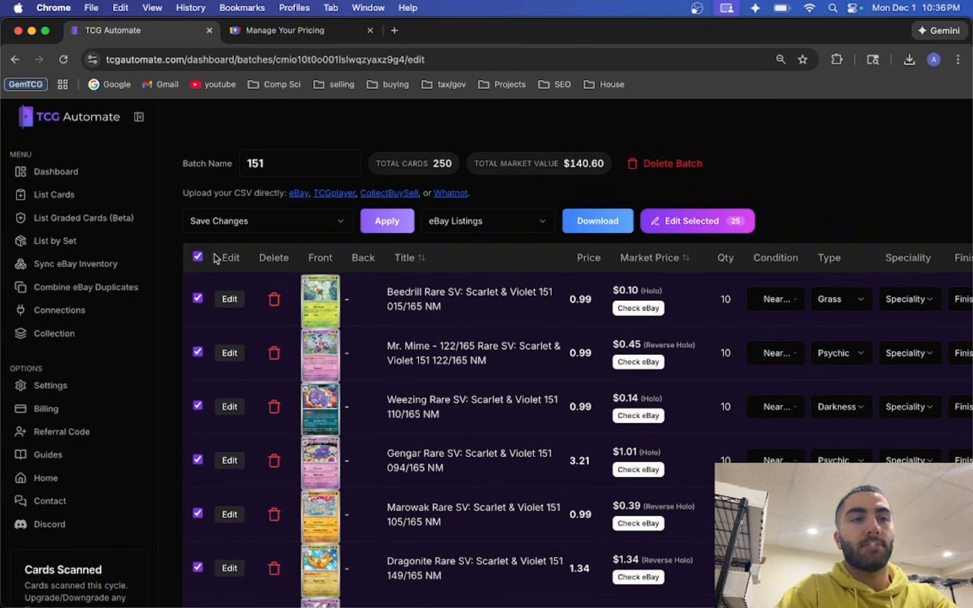
pyautogui.click(487, 221)
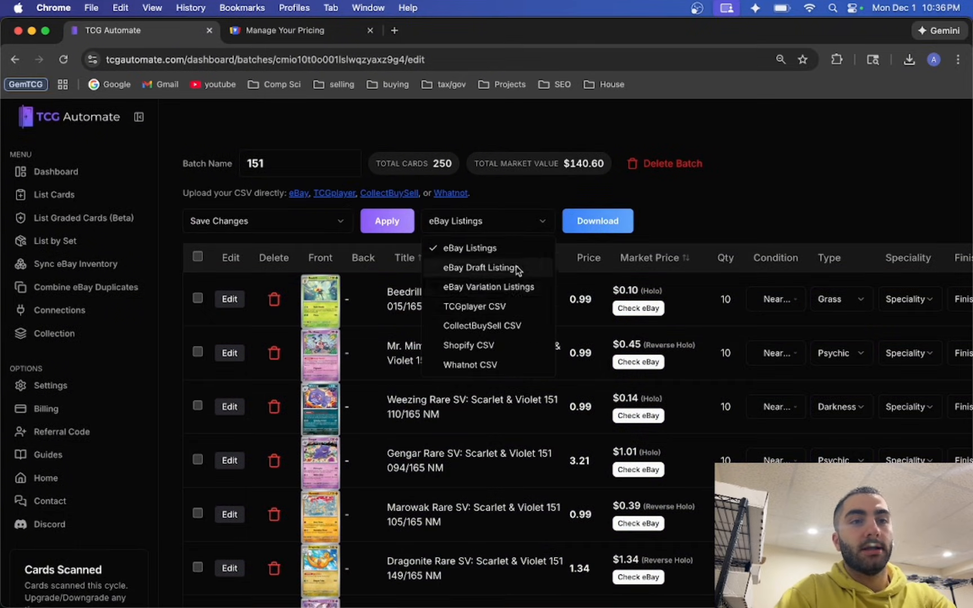
pyautogui.click(286, 29)
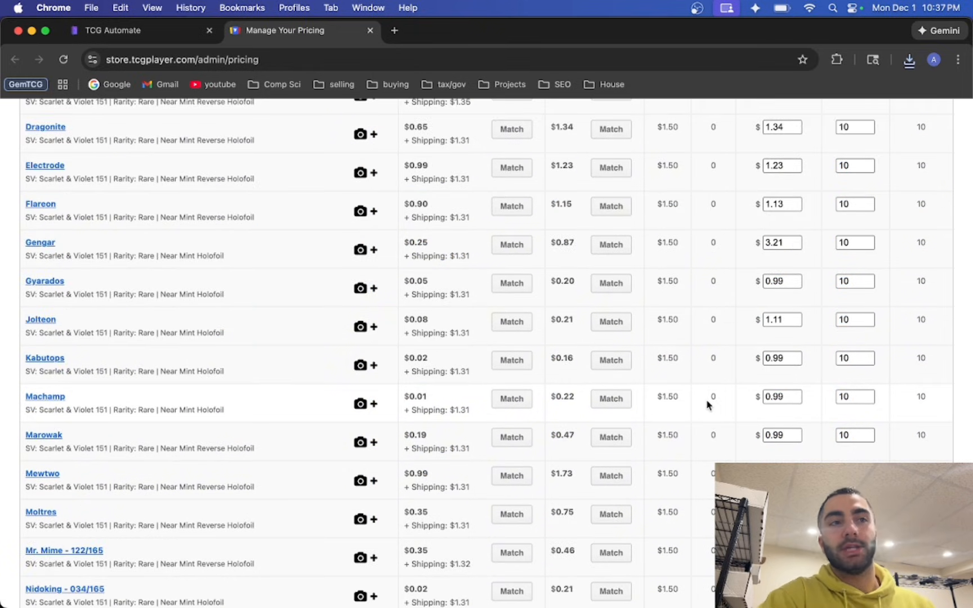
pyautogui.moveTo(605, 295)
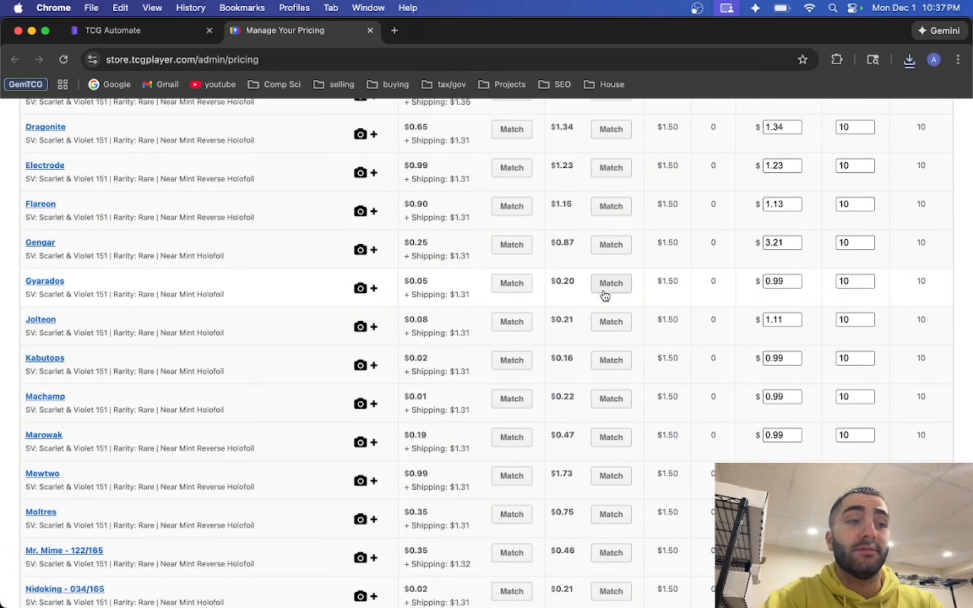
# Scroll the staged Product Catalog to check the 151 rares' prices and quantities of 10
pyautogui.scroll(-3)
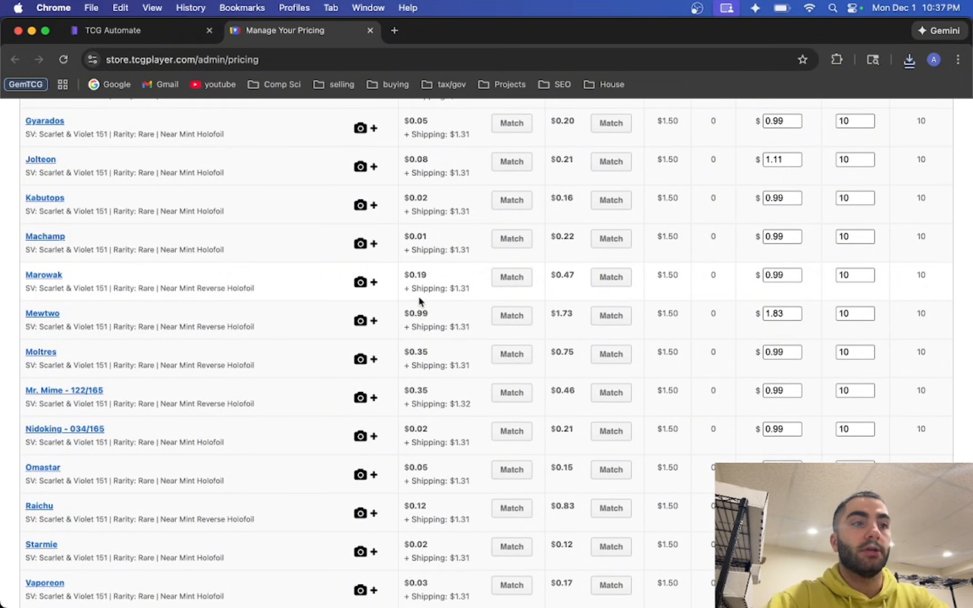
pyautogui.scroll(3)
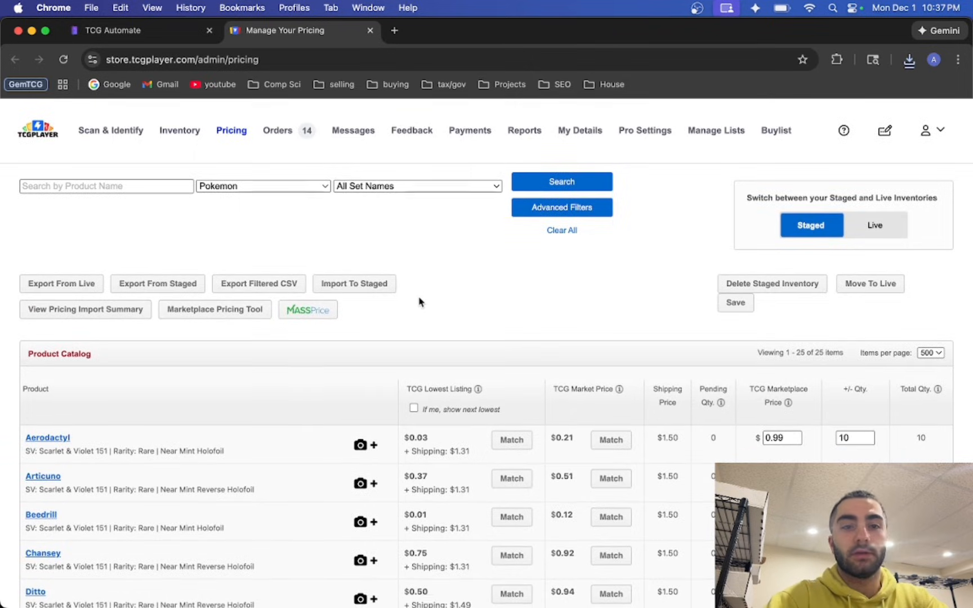
pyautogui.scroll(-3)
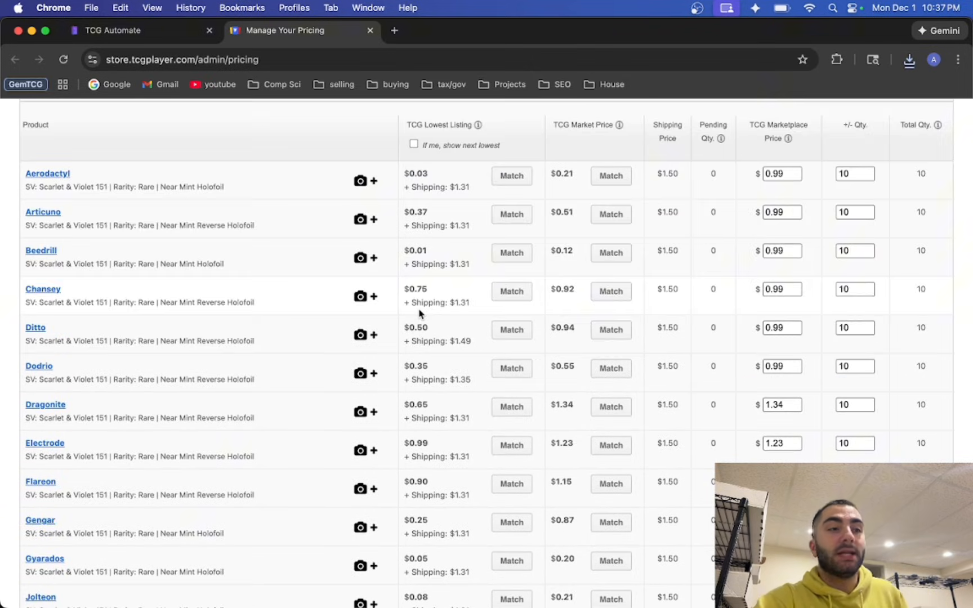